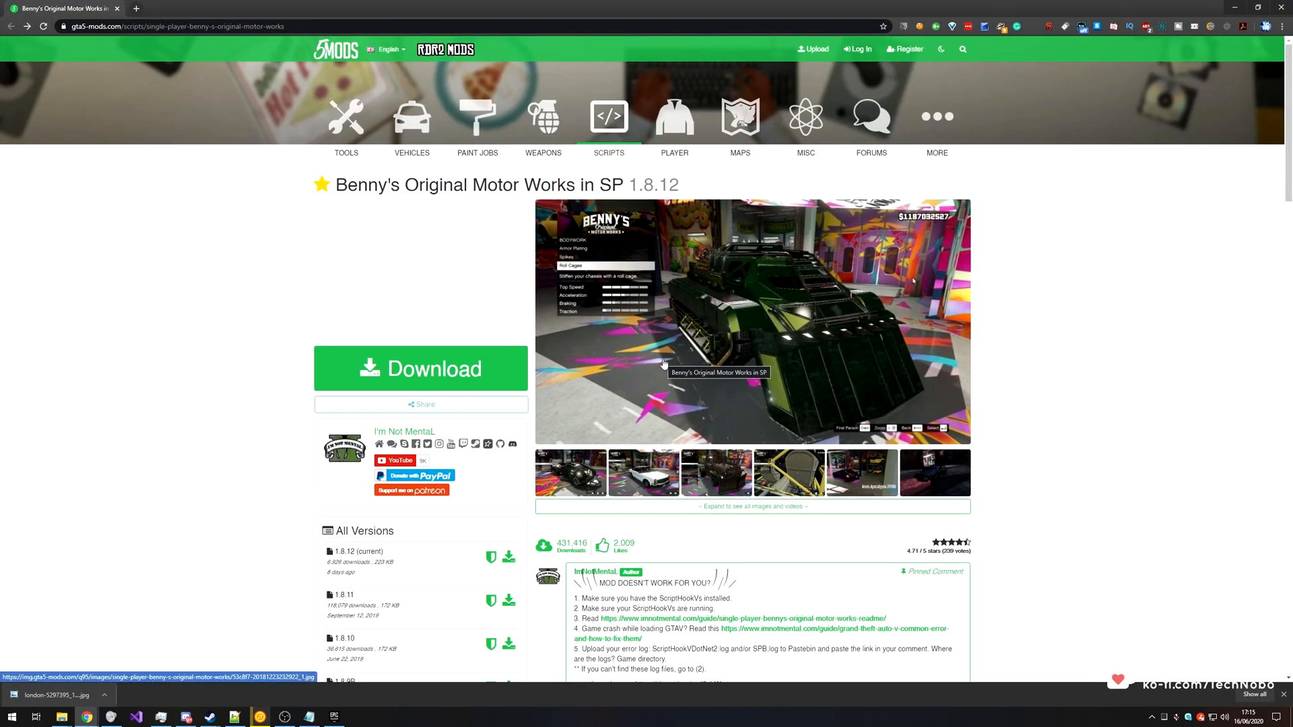
mouse_move(367, 268)
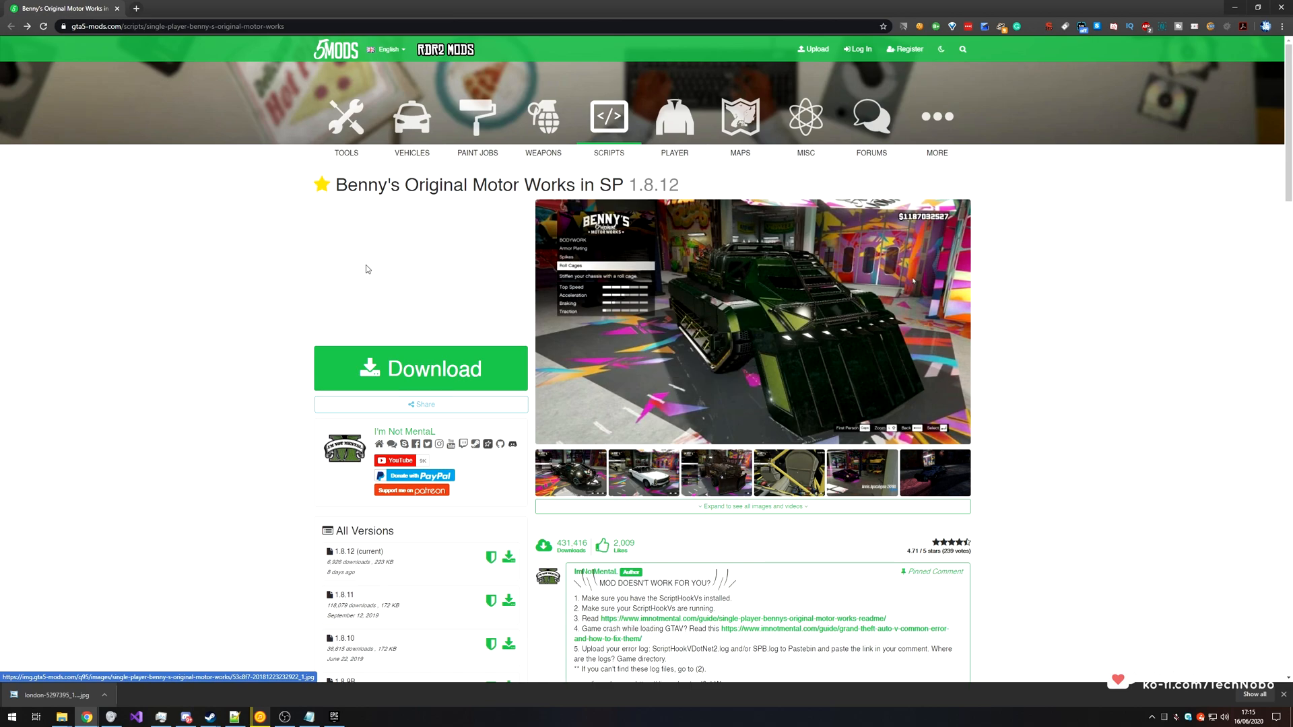
Review the Benny's Original Motor Works mod page and switch to File Explorer
double_click(450, 185)
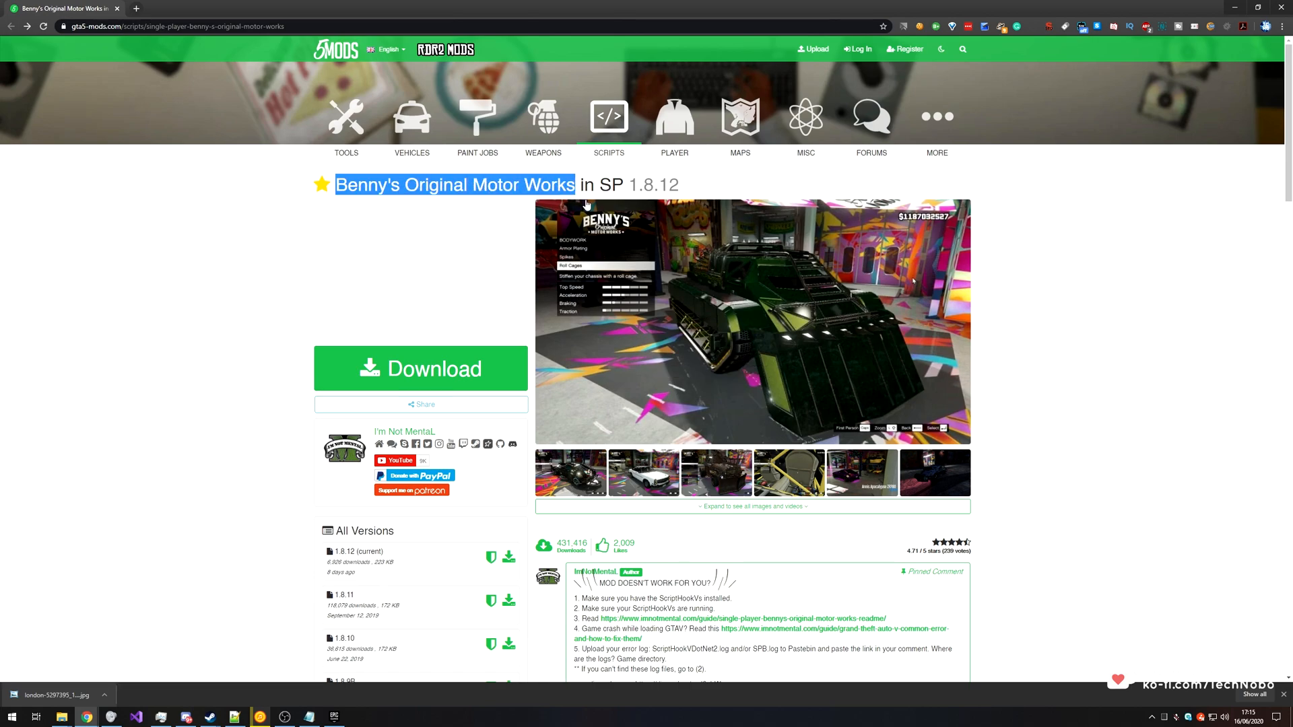
mouse_move(714, 416)
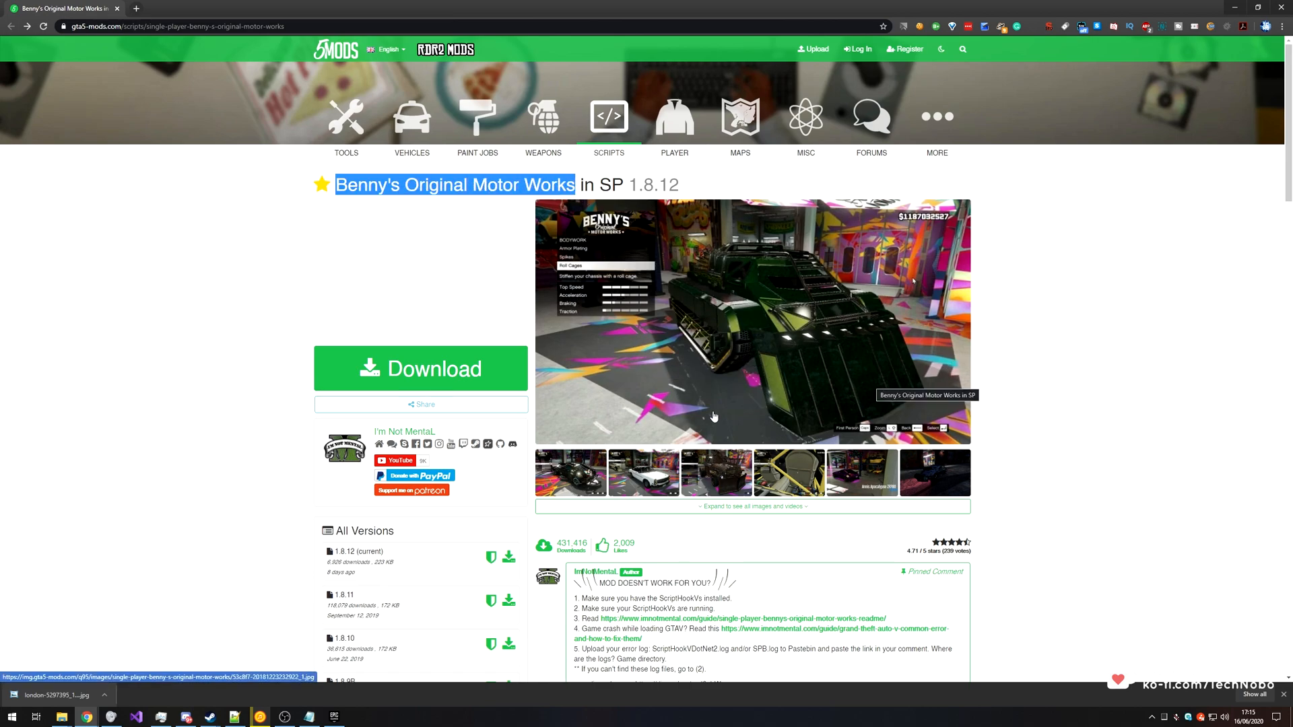
scroll(down, 3)
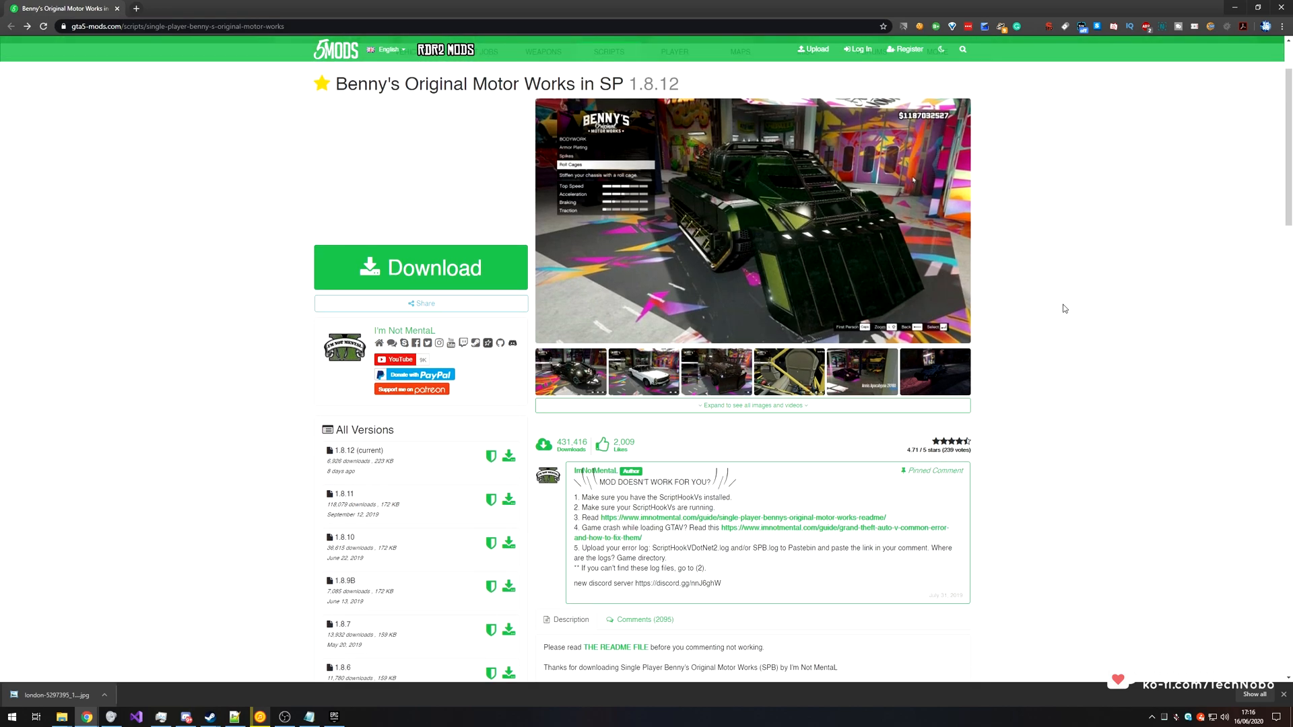
scroll(up, 3)
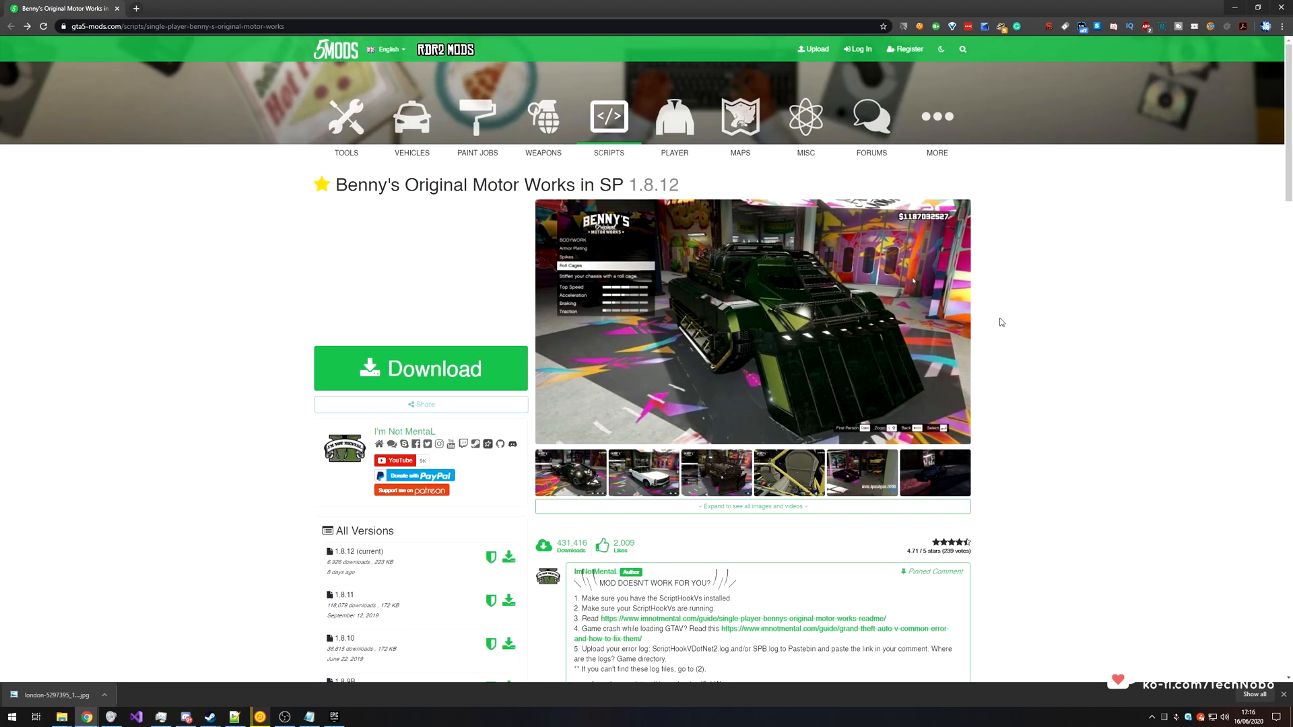
mouse_move(536, 370)
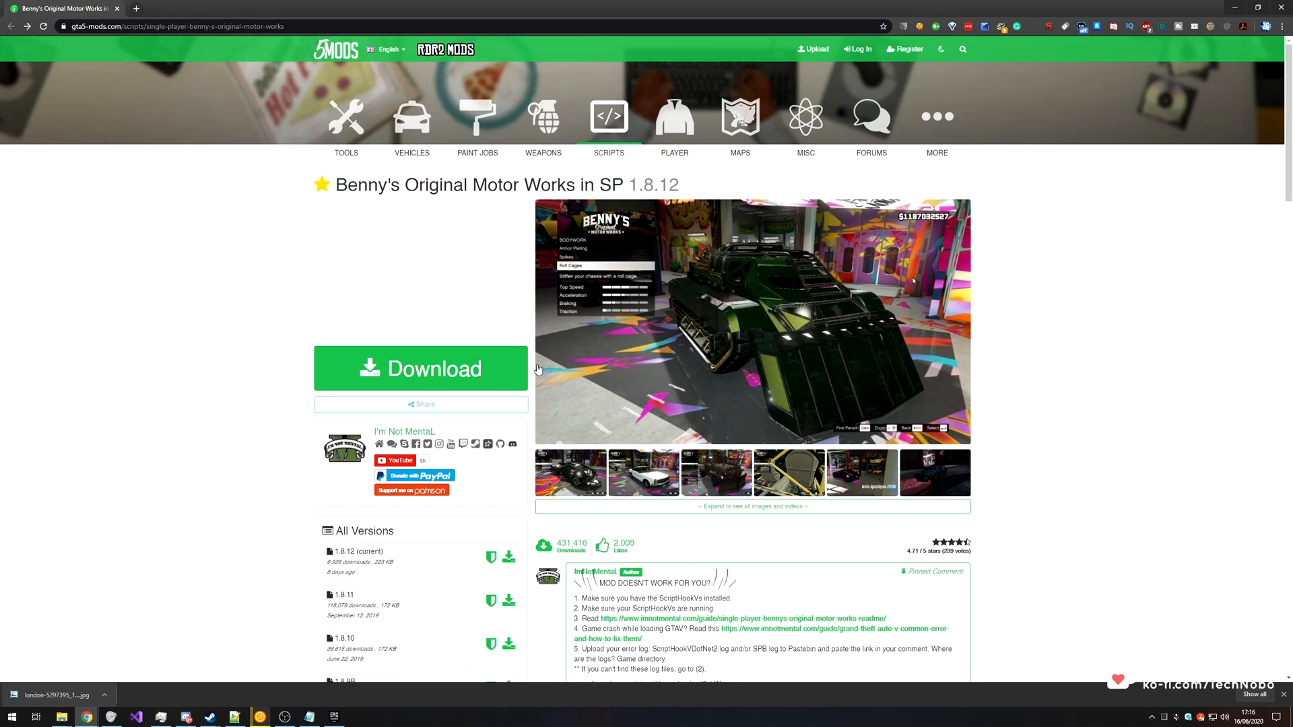
click(333, 715)
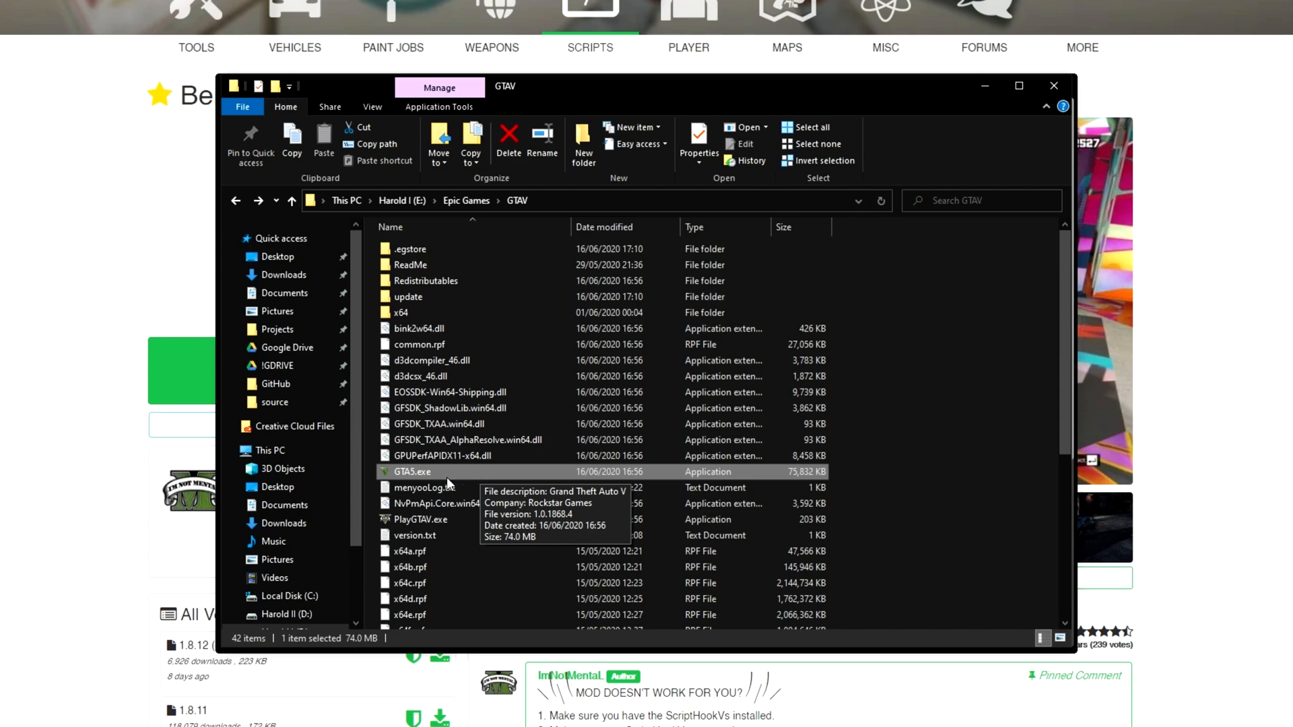
mouse_move(396, 478)
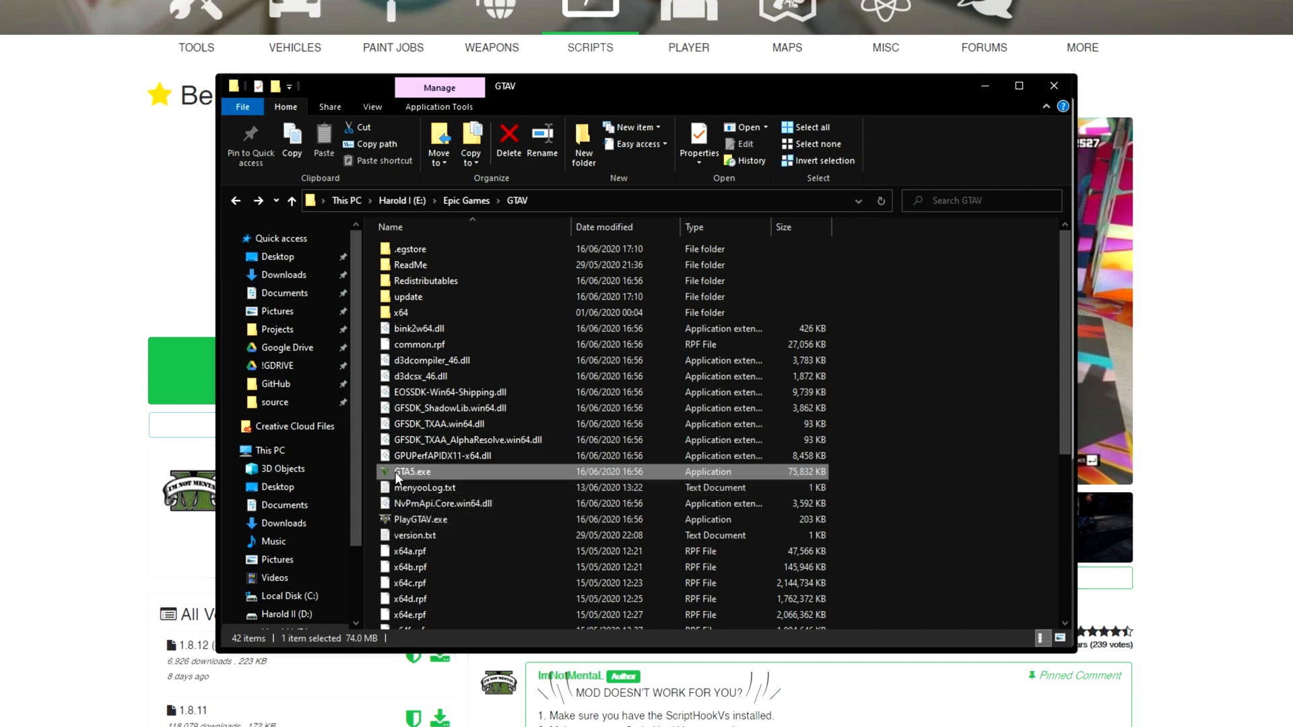
Show the Epic Games GTAV folder with GTA5.exe deselected, then close Explorer
click(906, 490)
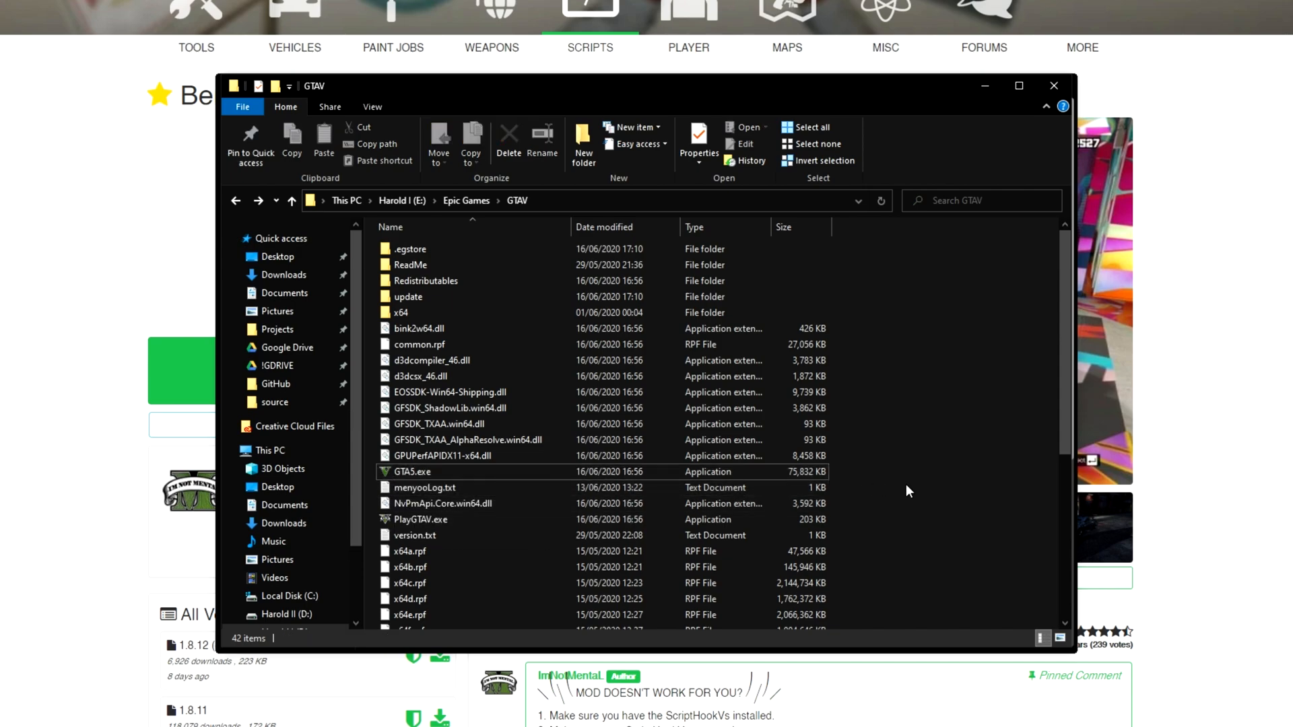
mouse_move(889, 257)
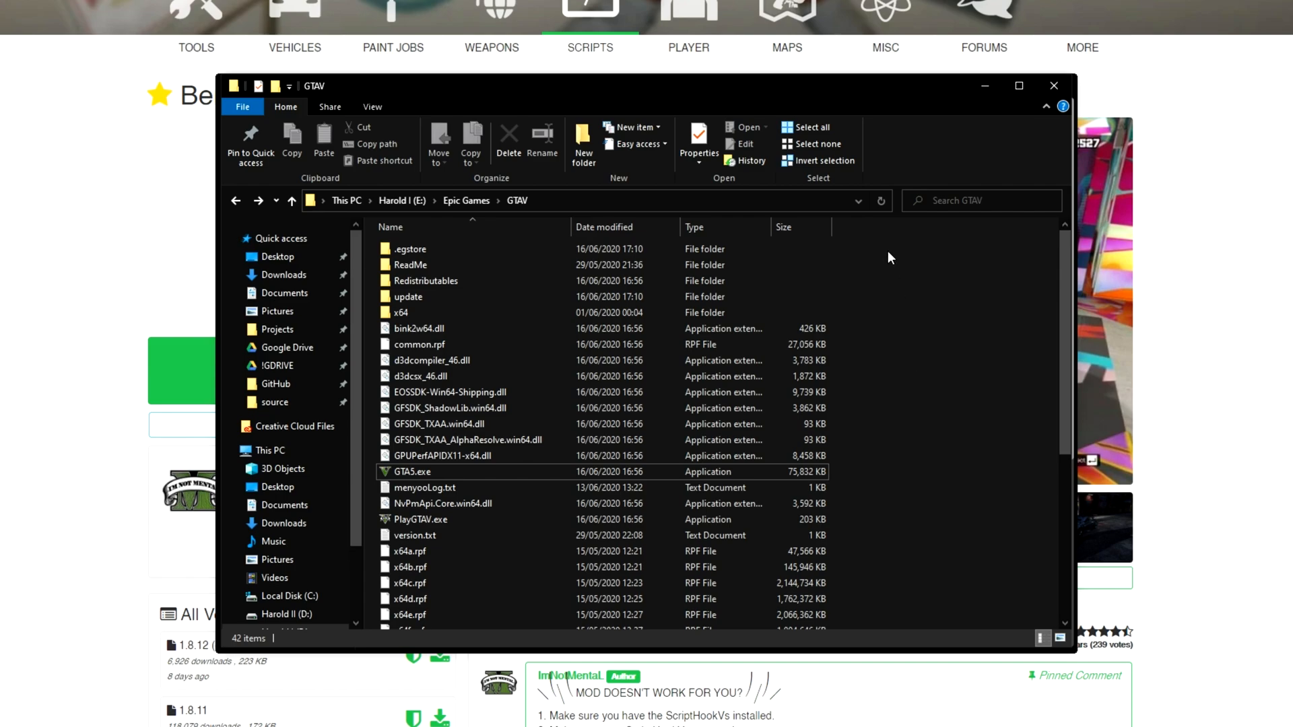
mouse_move(1205, 267)
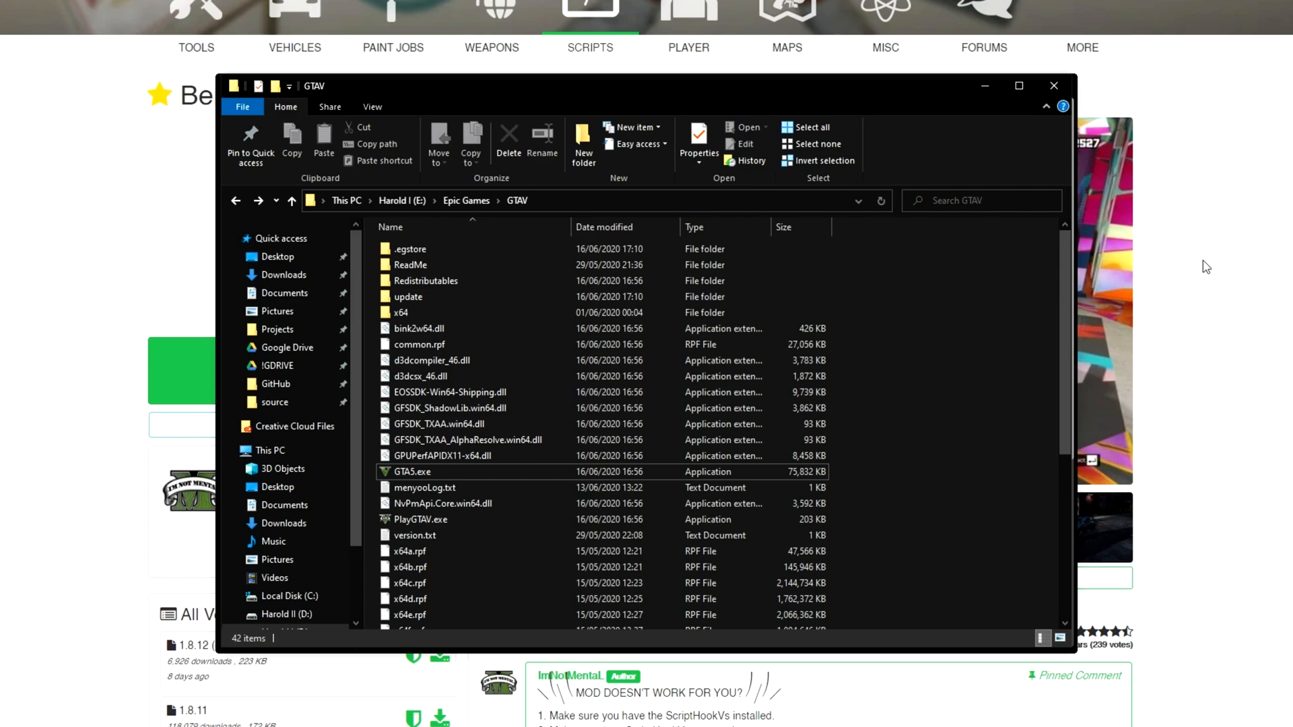
click(1053, 86)
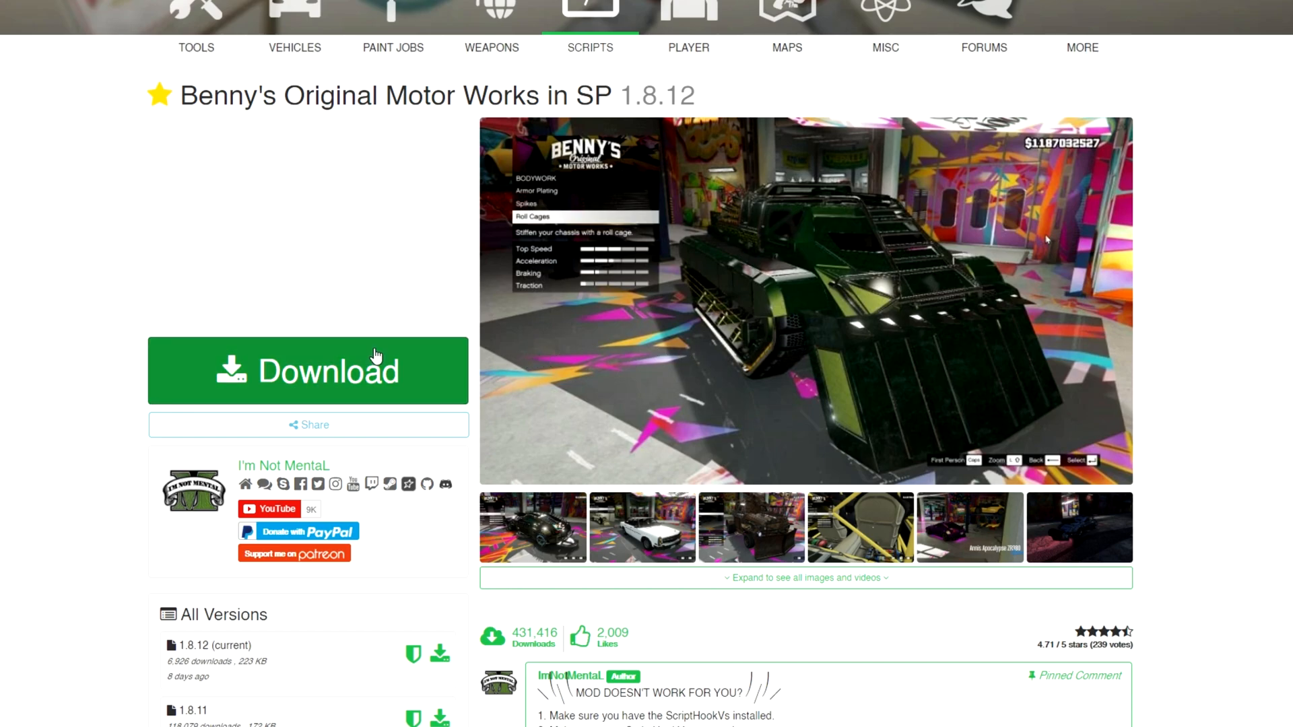
Browse the downloaded 32a8a4-SPB_1.8.12 zip into its Install folder containing scripts, then close it
click(307, 370)
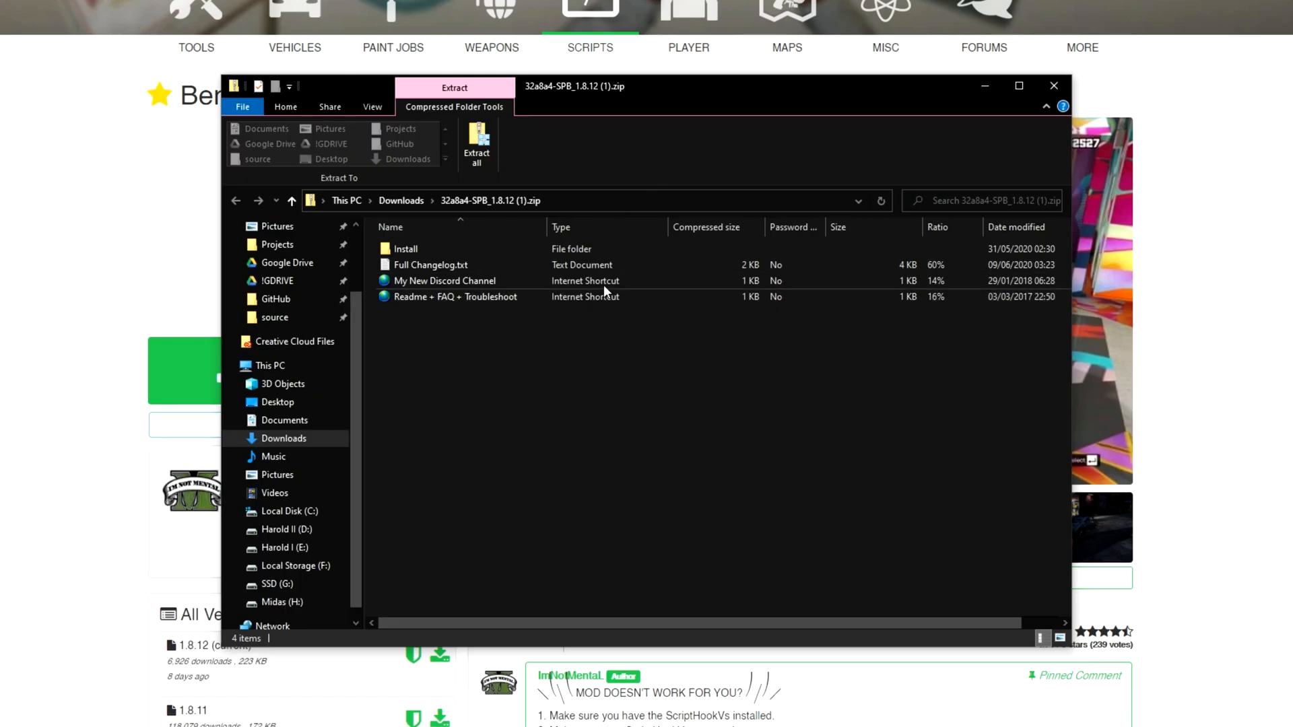
click(443, 280)
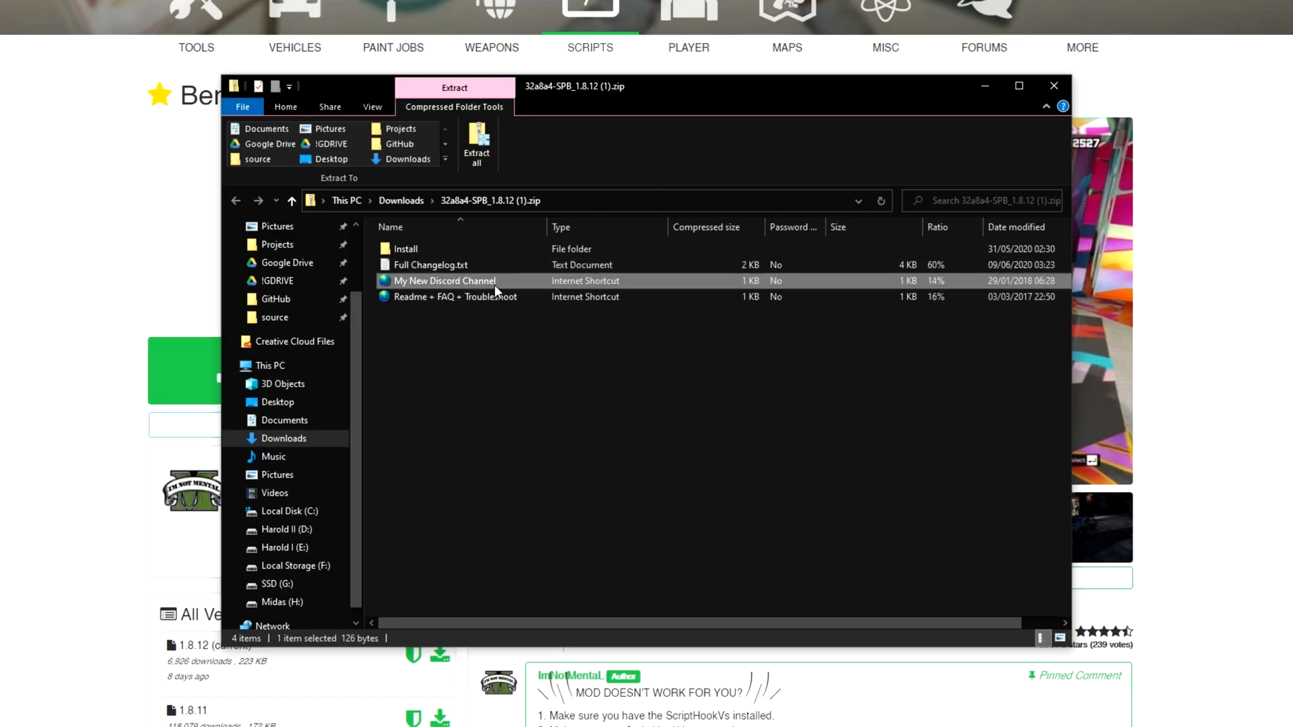
double_click(406, 248)
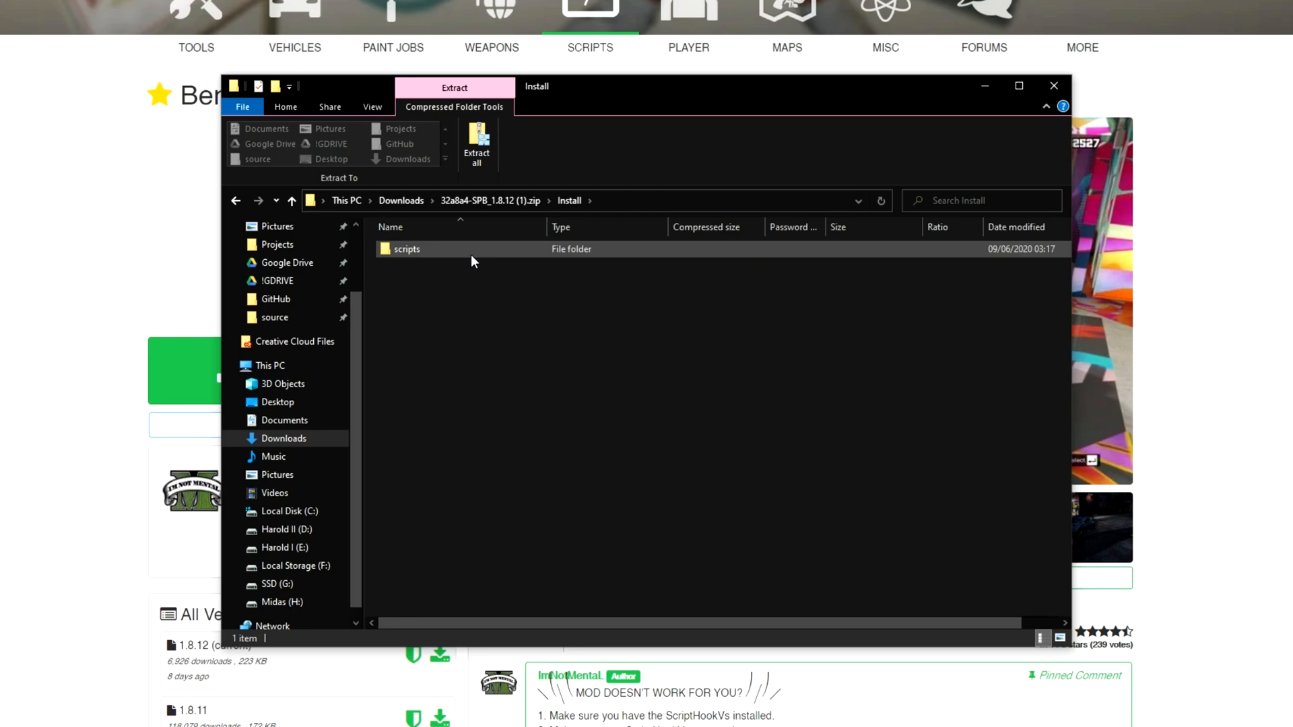
double_click(405, 248)
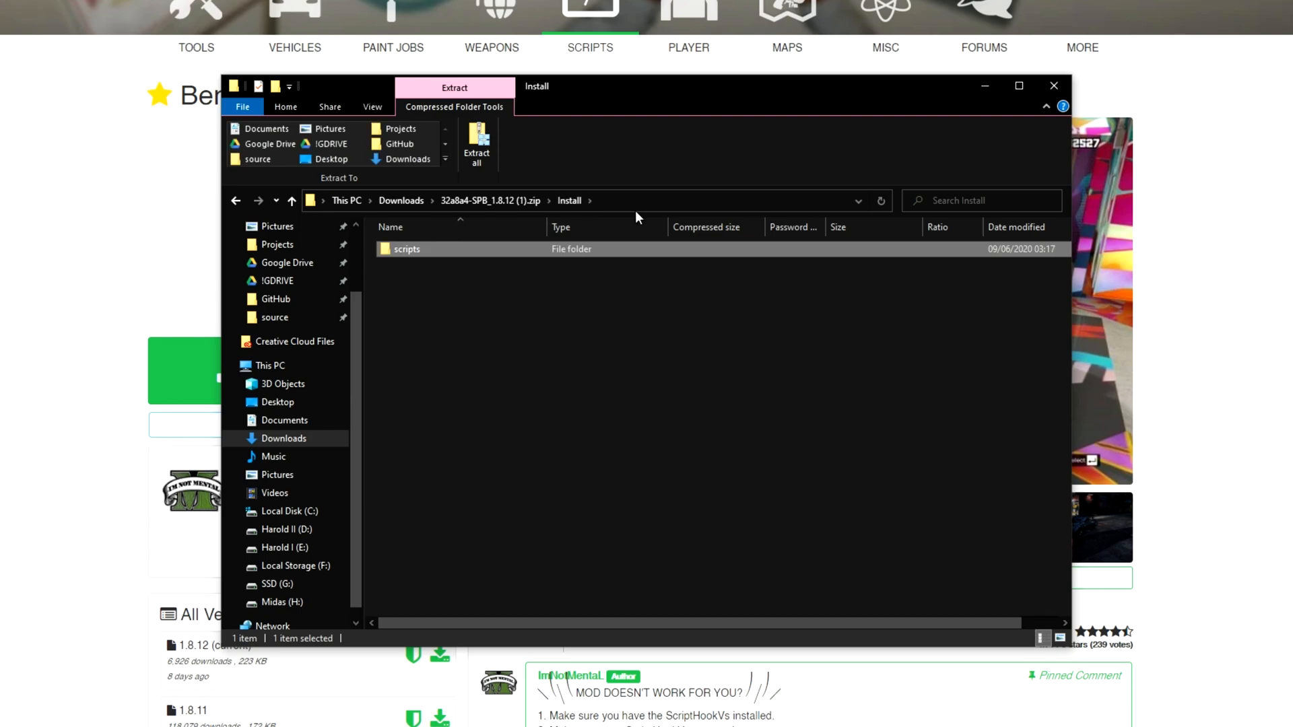
click(1053, 86)
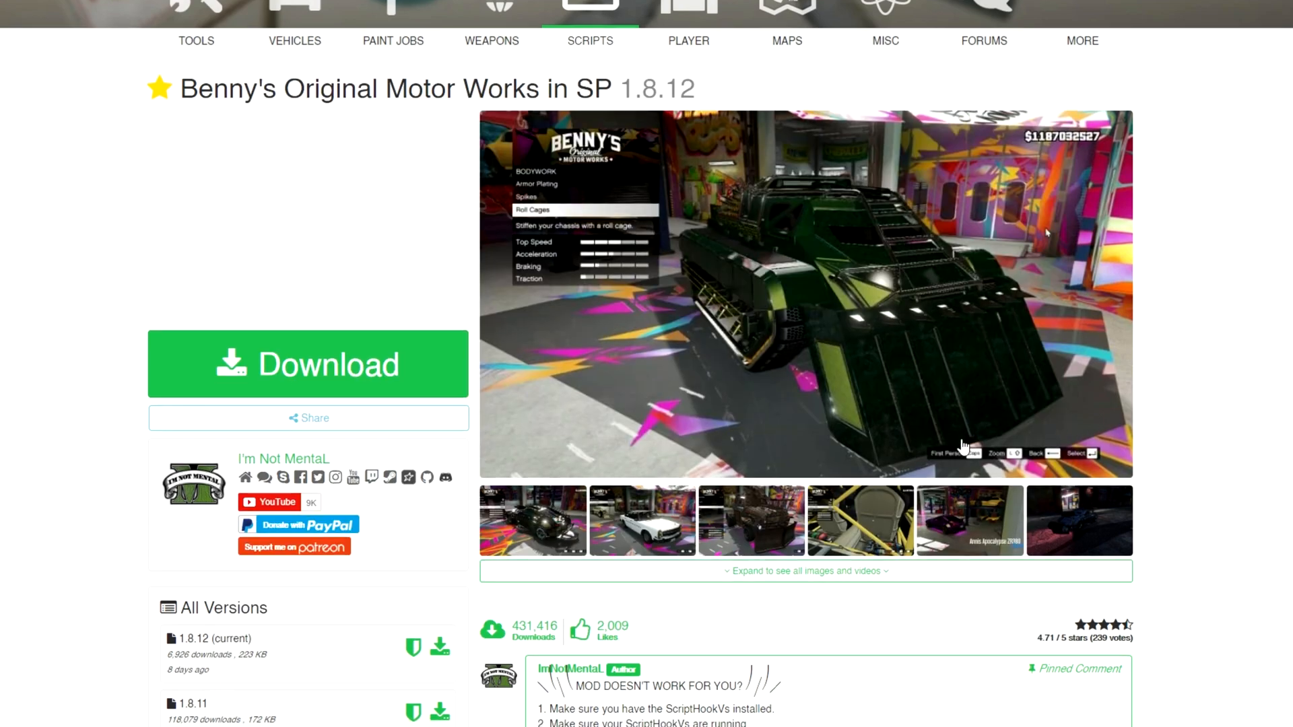
scroll(down, 3)
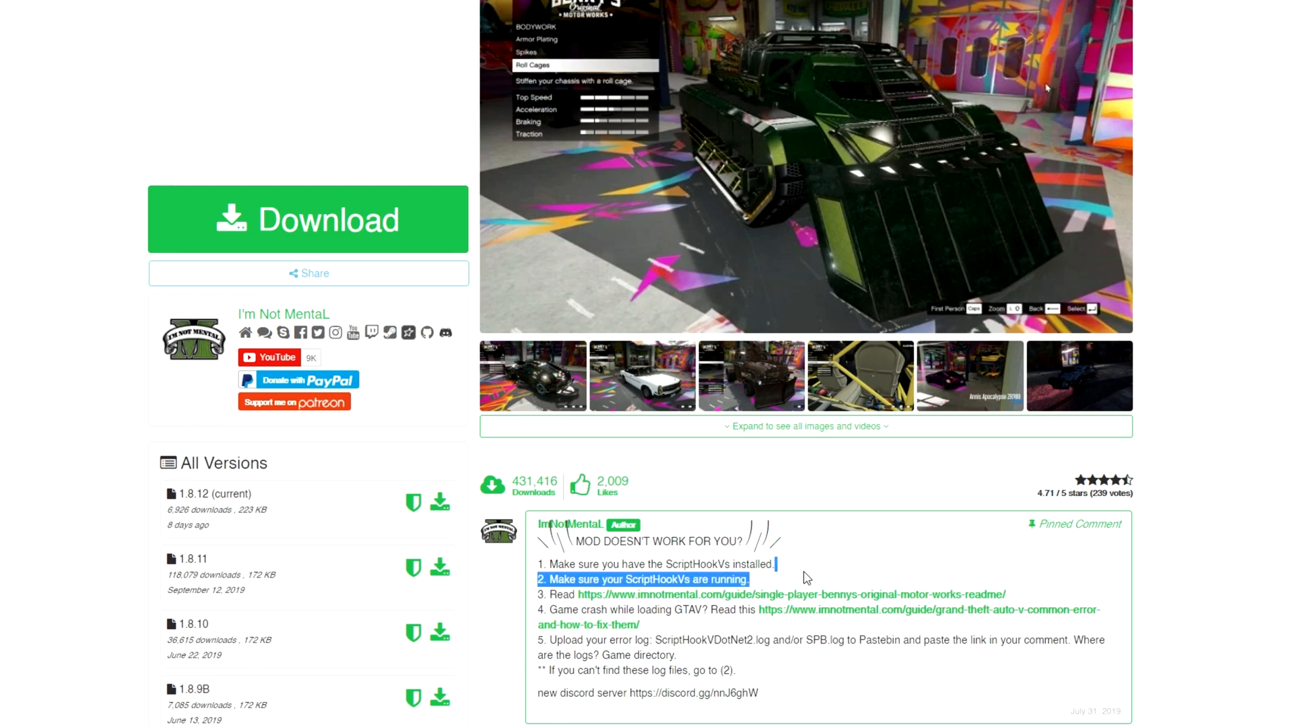
scroll(up, 3)
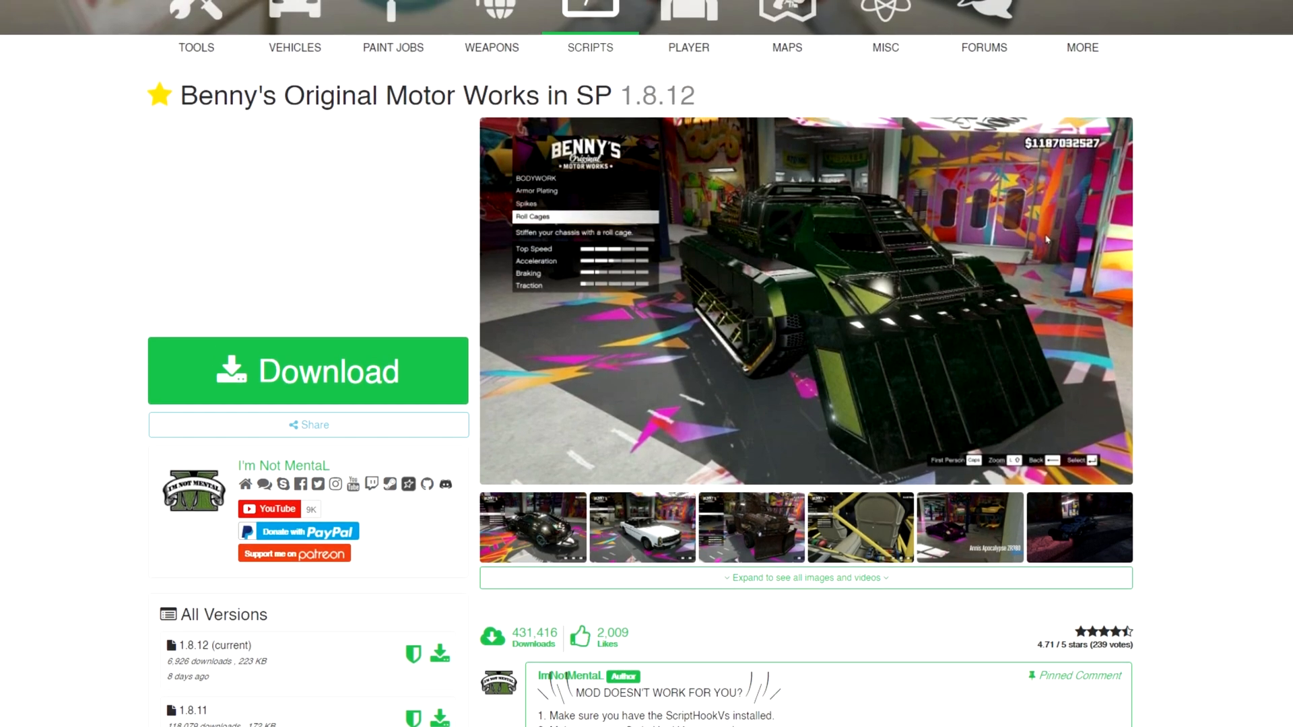
scroll(down, 3)
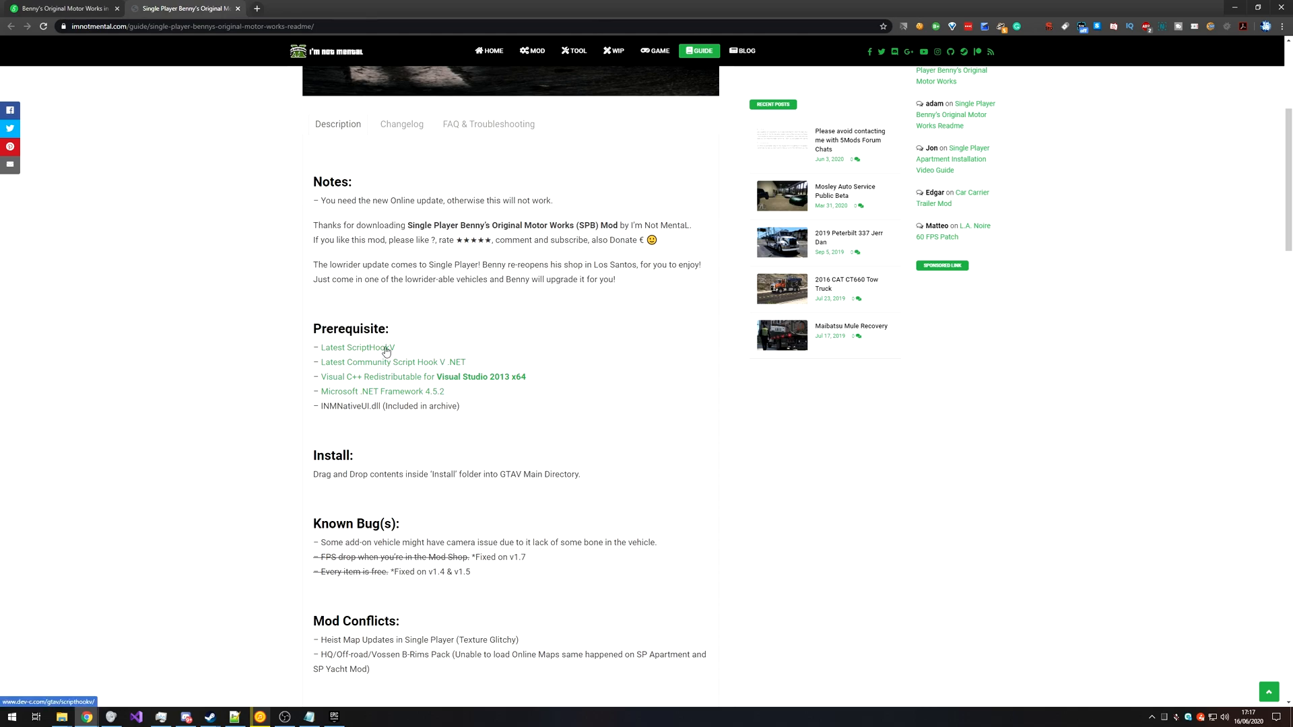
mouse_move(430, 365)
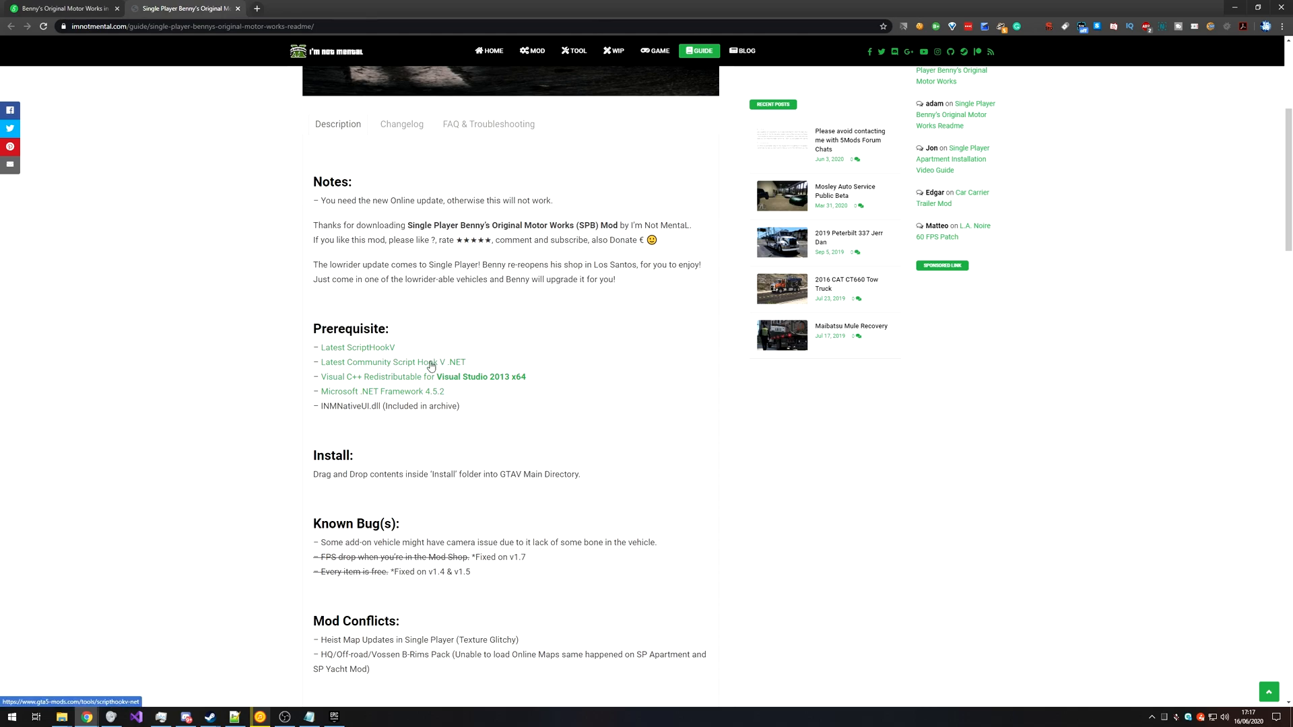
mouse_move(454, 381)
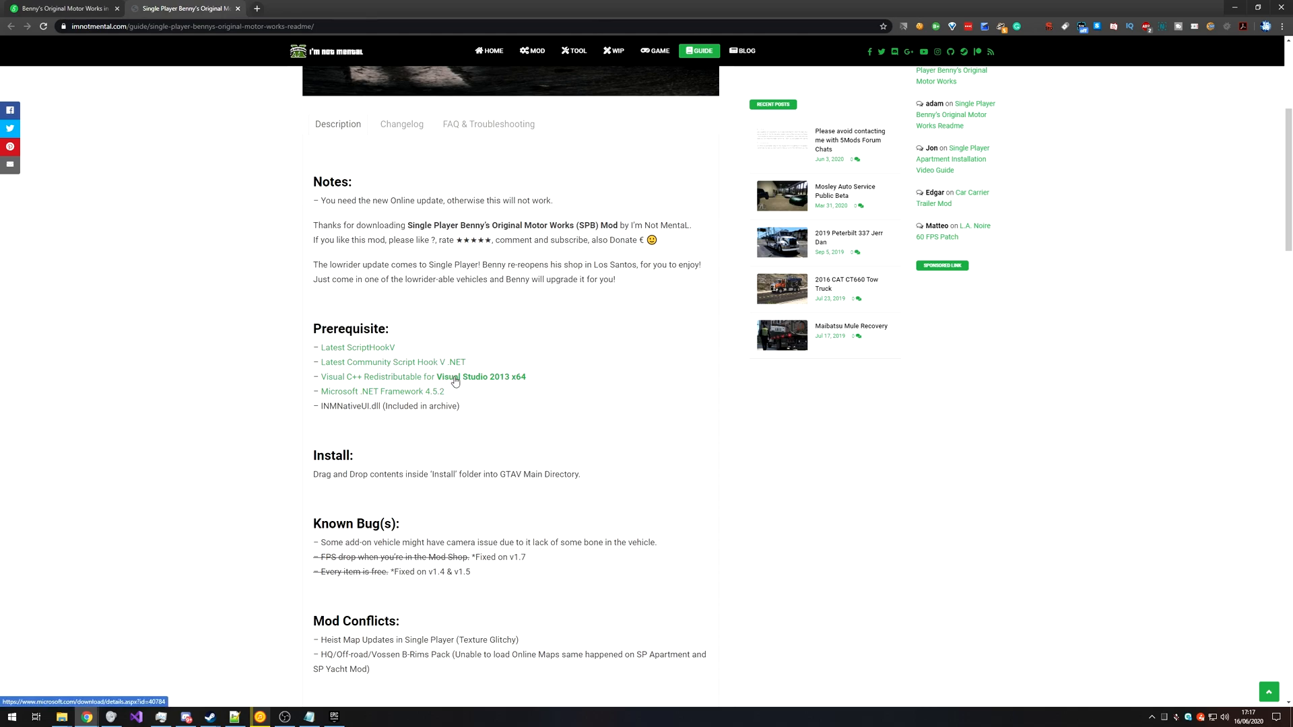
mouse_move(354, 392)
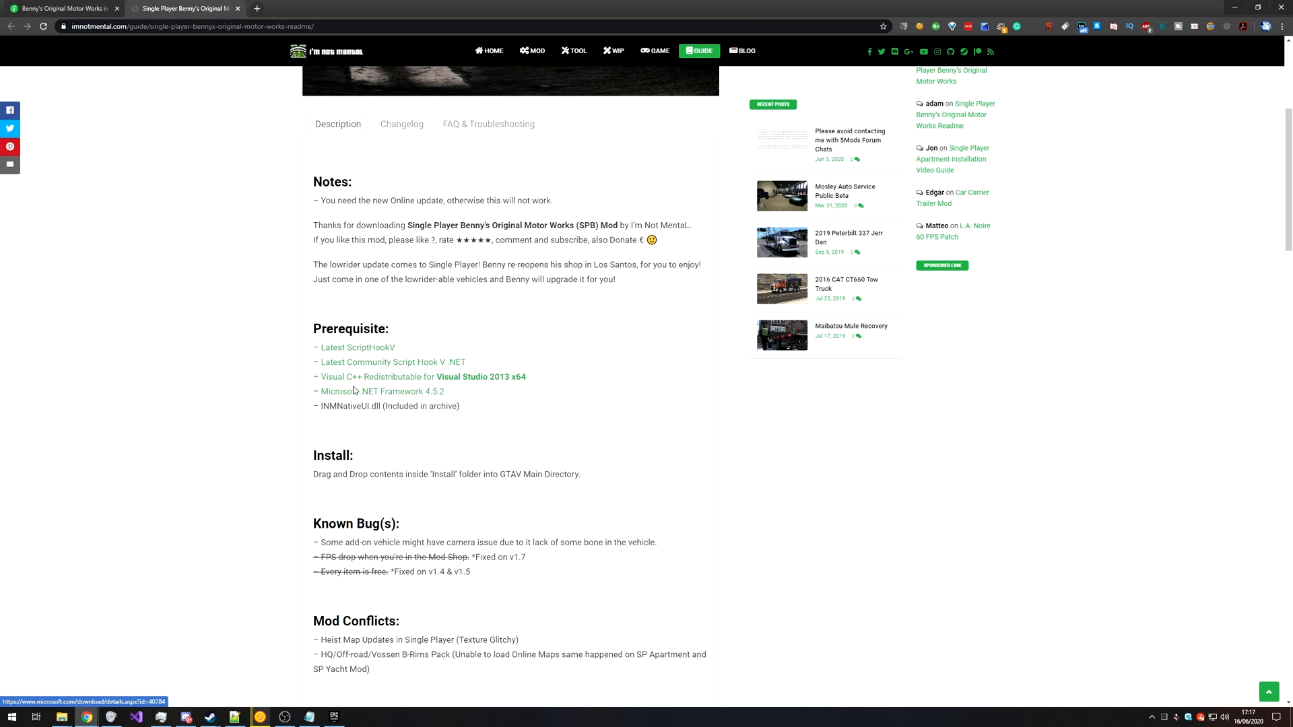
mouse_move(427, 392)
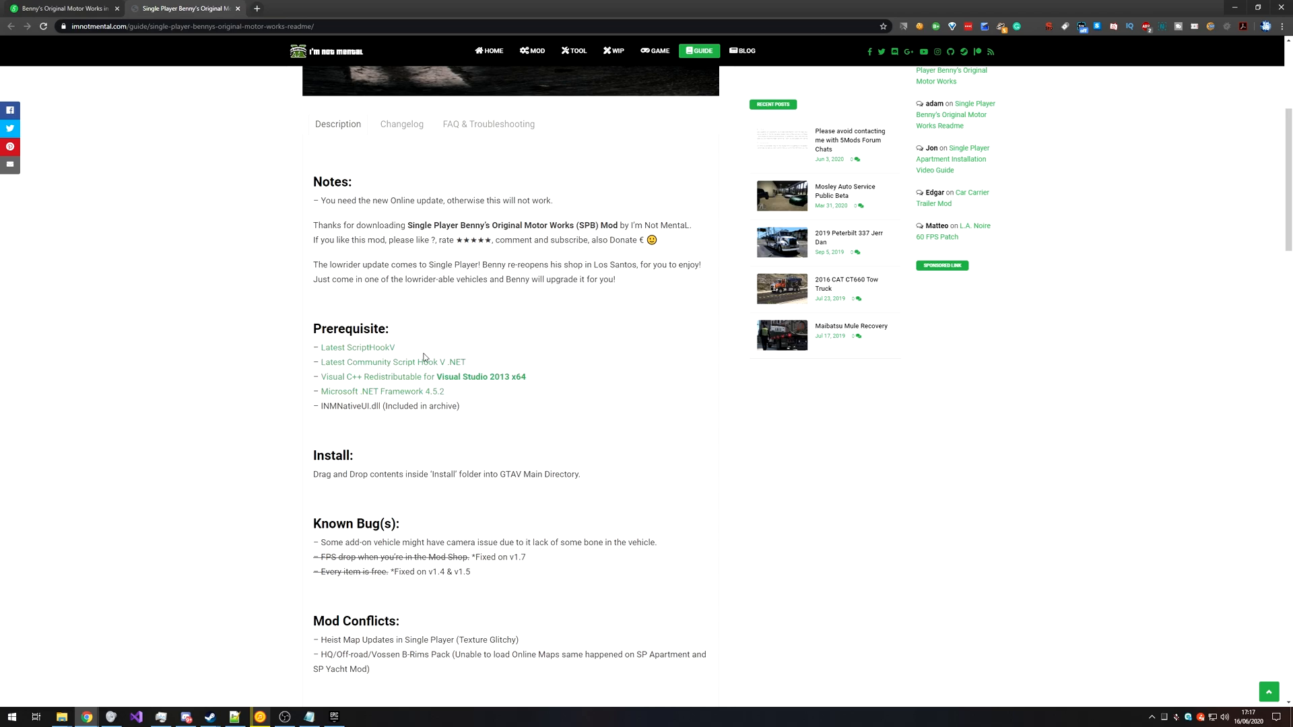
Switch to the Script Hook V tab and download the ScriptHookV zip
click(356, 347)
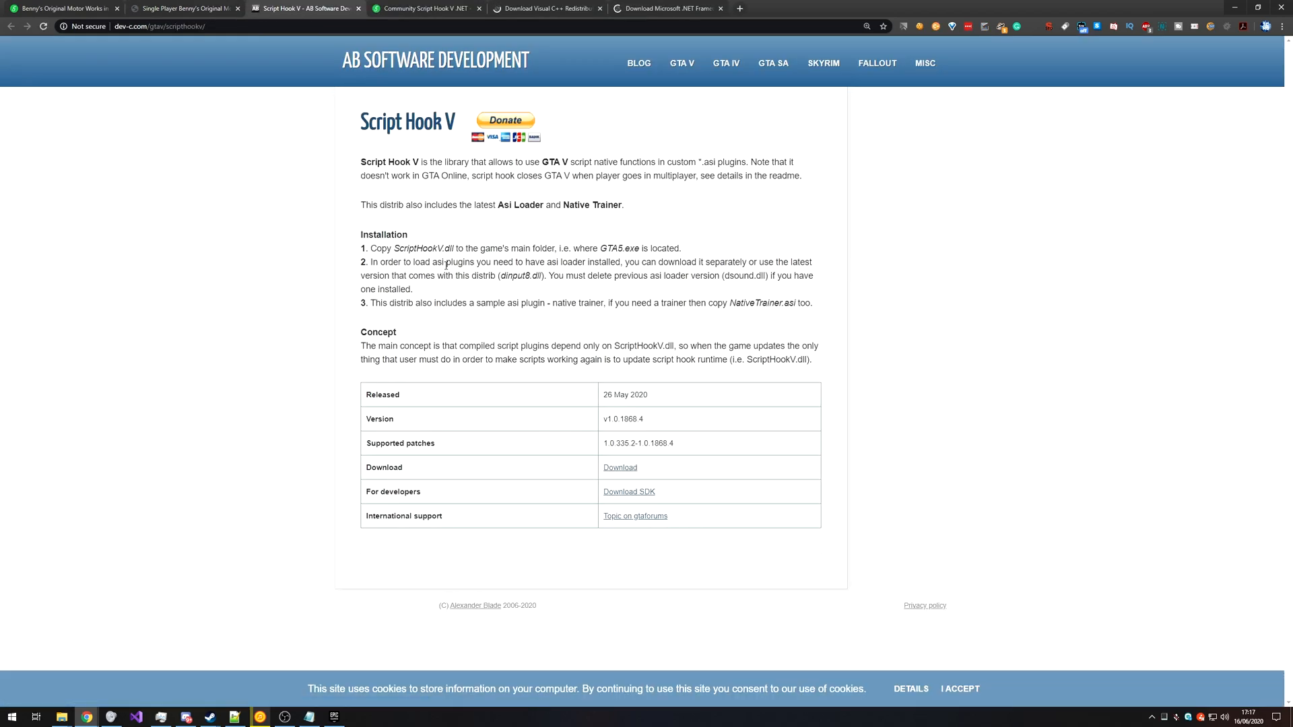
click(619, 468)
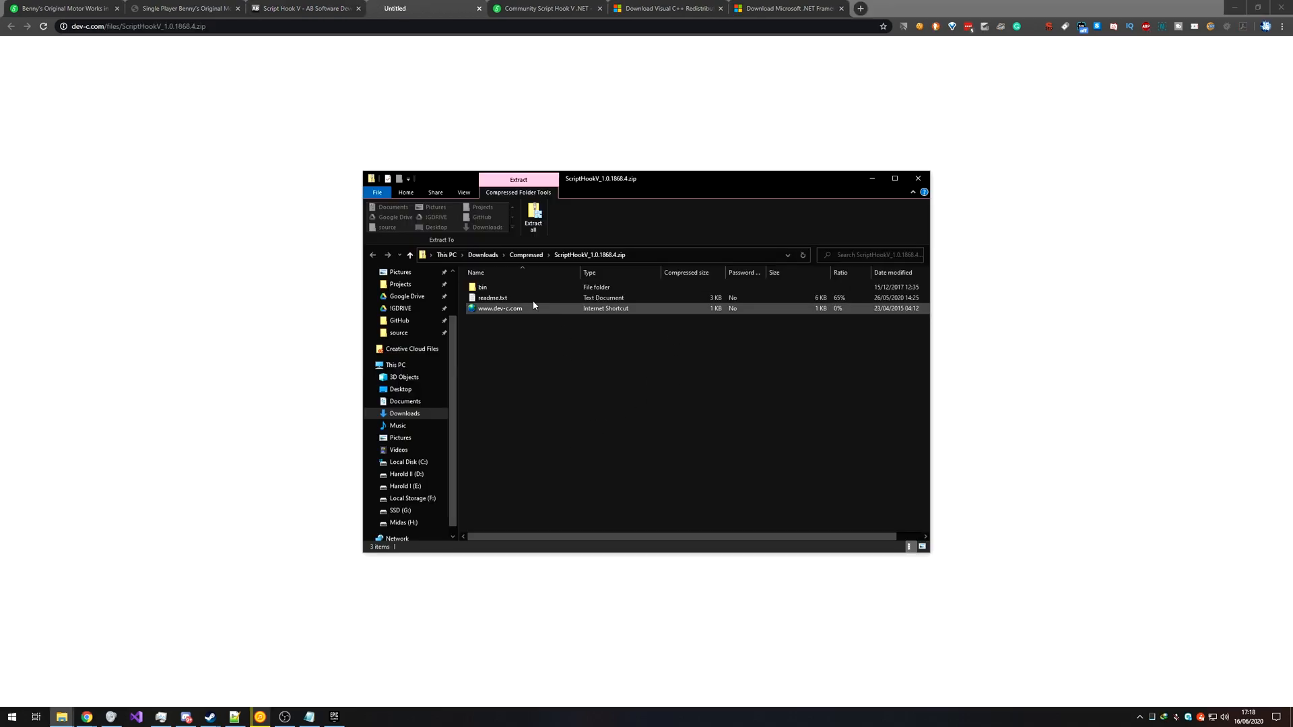
View the bin folder of ScriptHookV_1.0.1868.4.zip with dinput8.dll, NativeTrainer.asi and ScriptHookV.dll
double_click(482, 287)
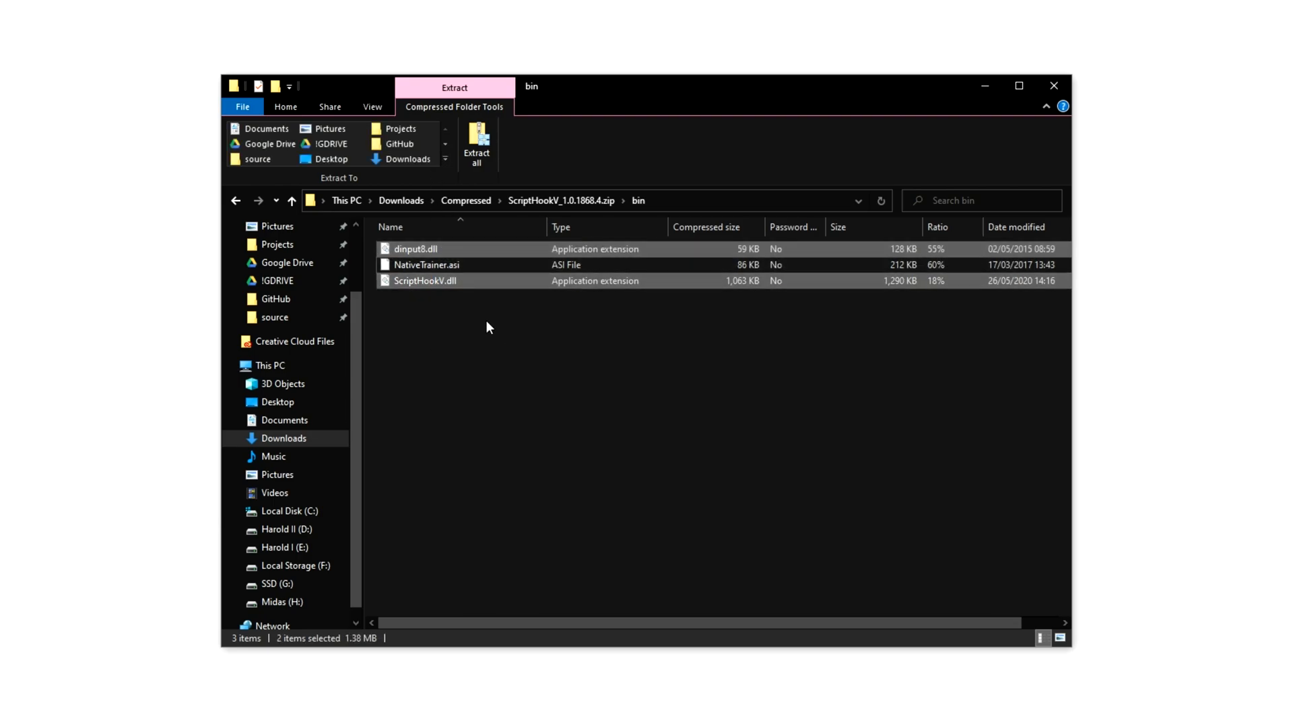
mouse_move(590, 280)
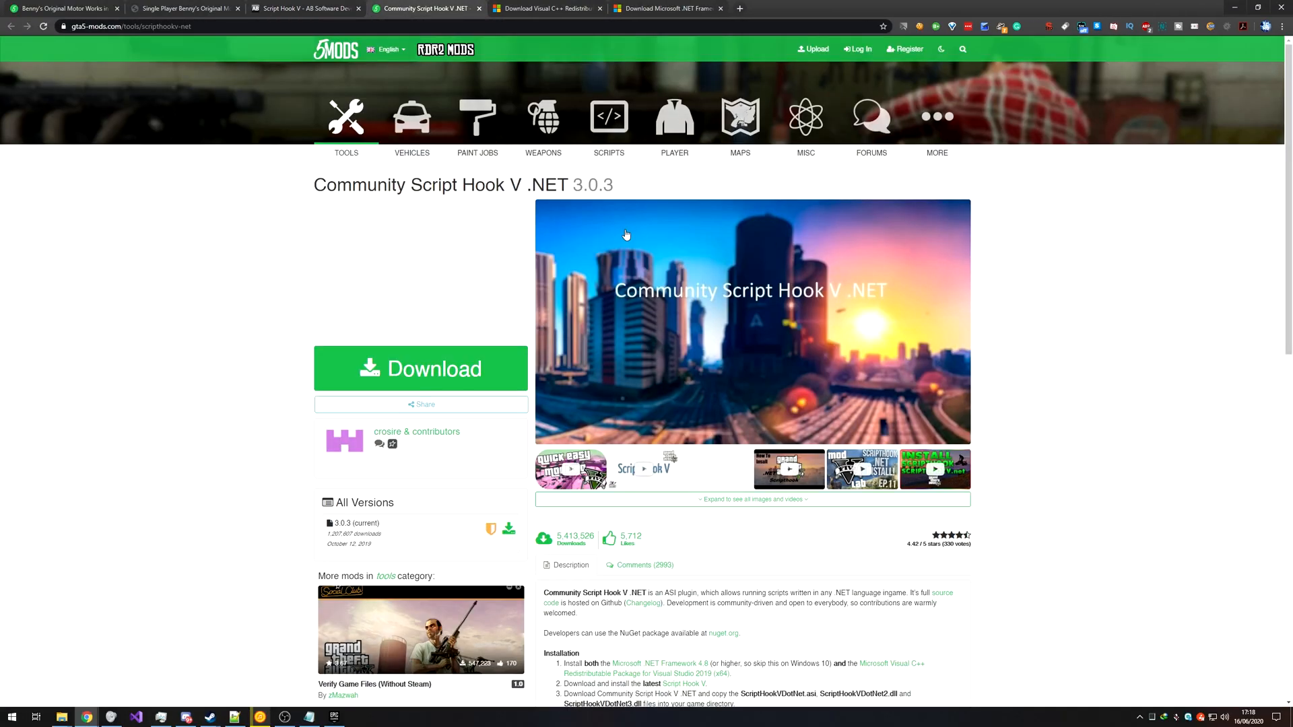
mouse_move(470, 346)
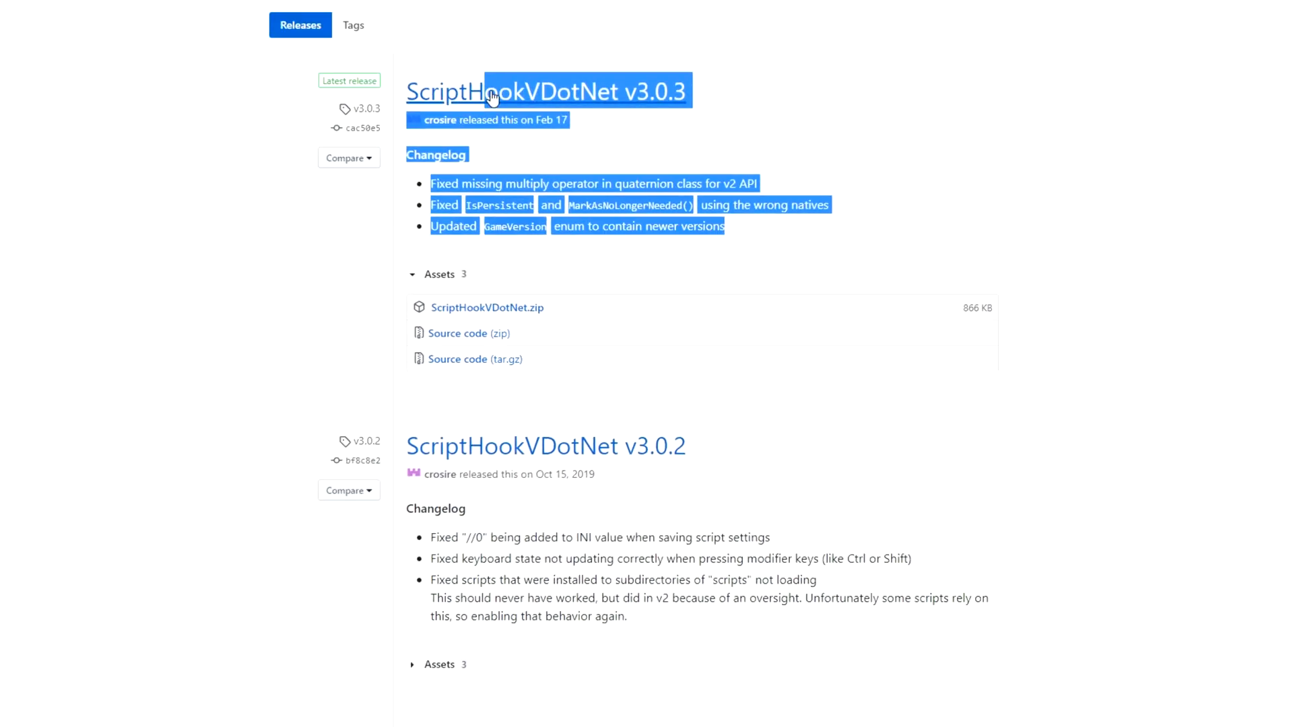
Download the ScriptHookVDotNet.zip asset from the v3.0.3 GitHub release
click(505, 321)
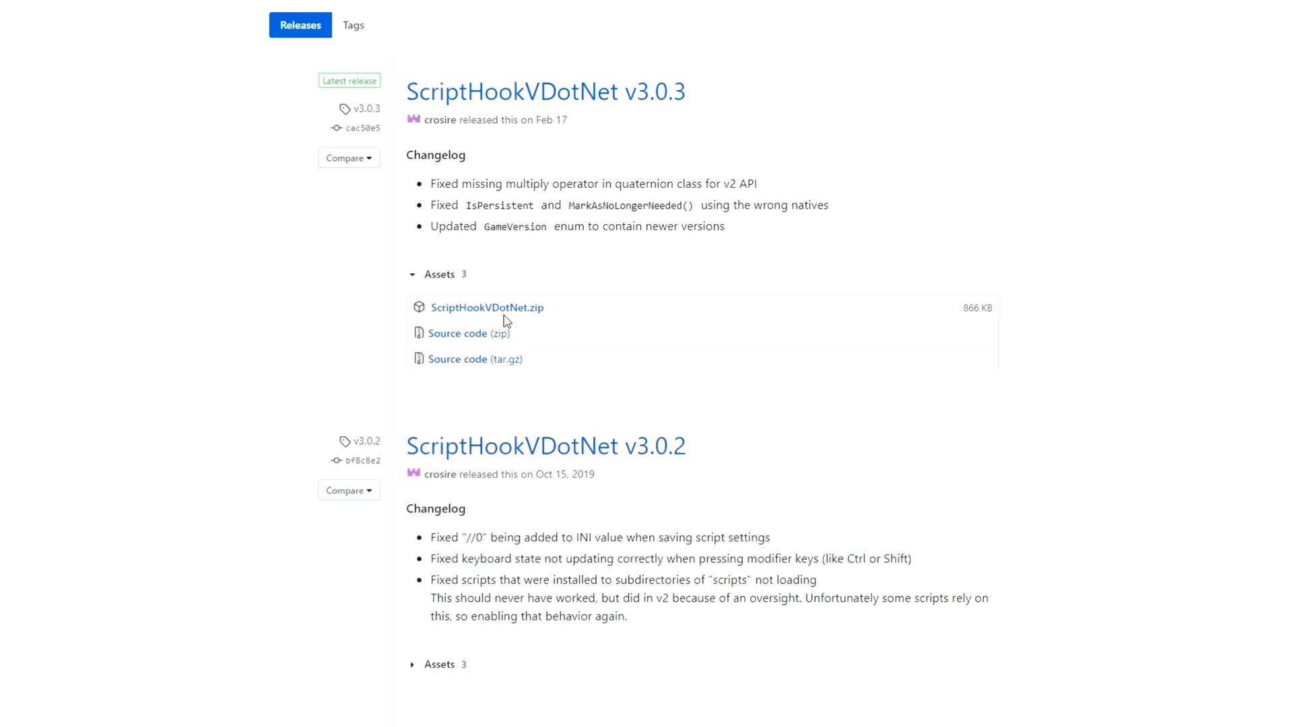
mouse_move(486, 307)
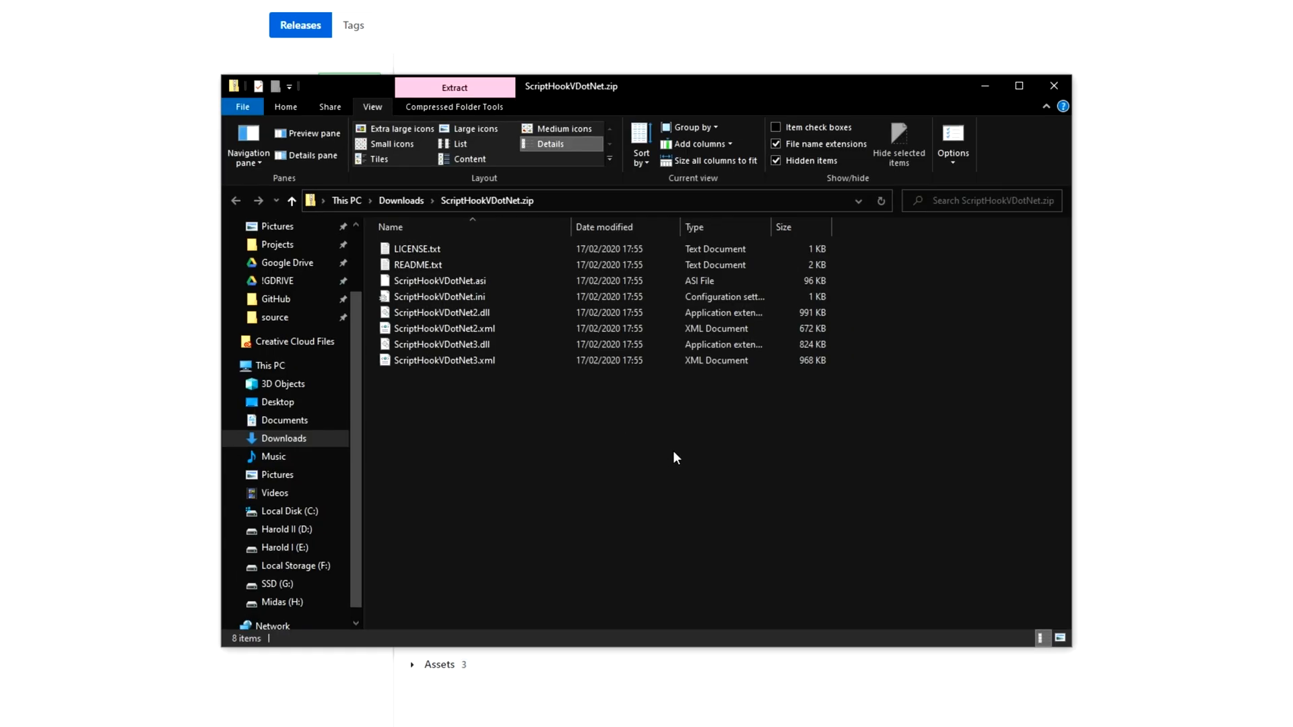
Copy the six ScriptHookVDotNet files into E:\Epic Games\GTAV
click(453, 107)
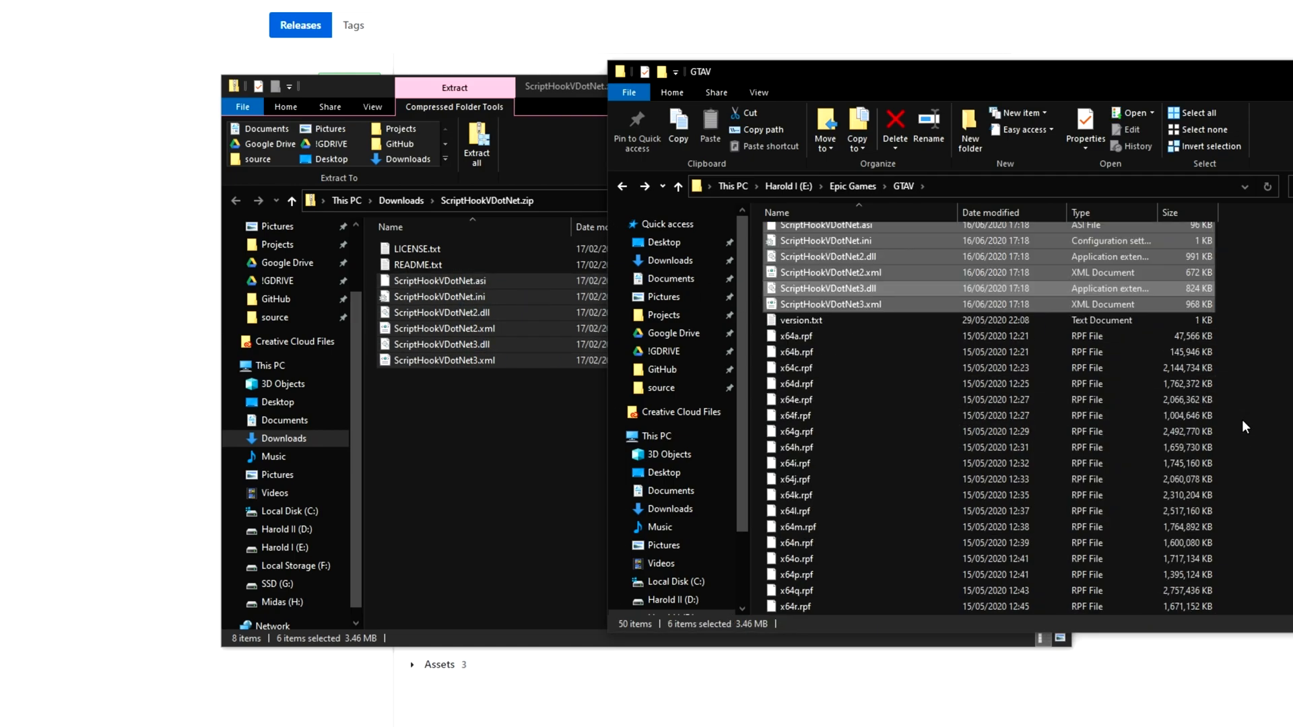
click(416, 266)
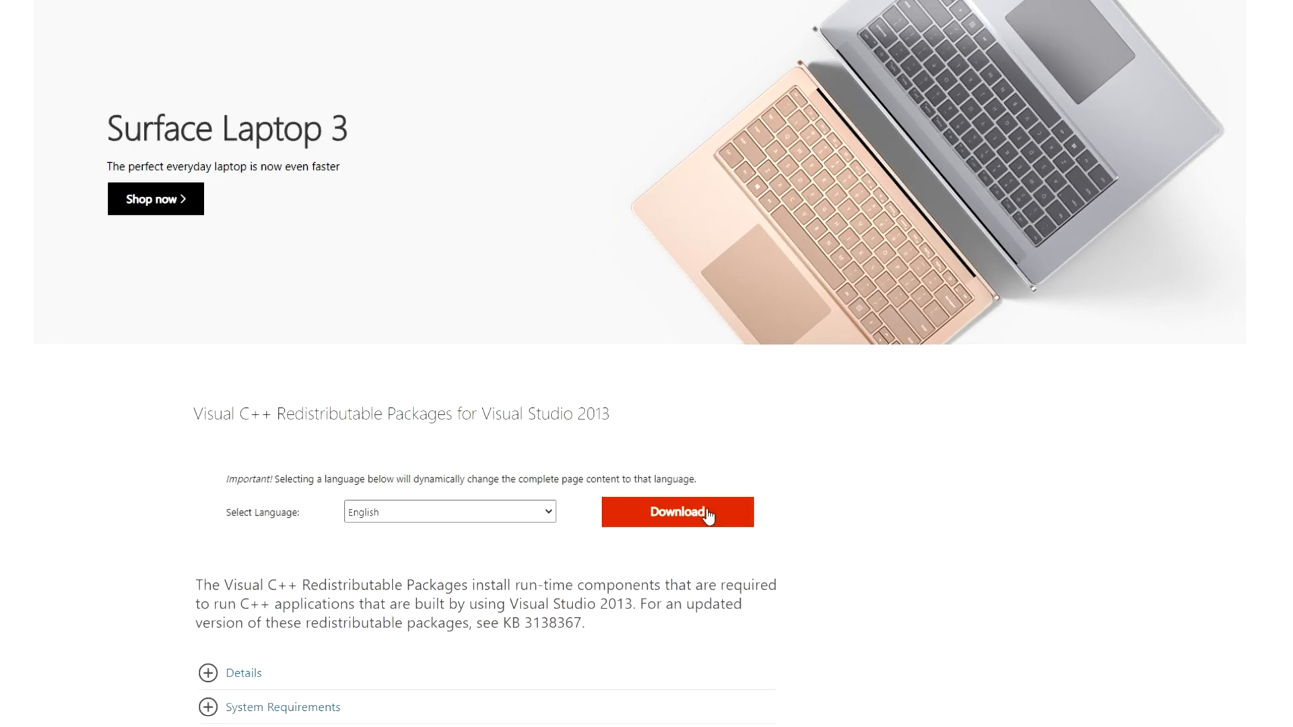
Download vcredist_x64.exe for Visual C++ 2013, then cancel its already-installed setup
click(676, 512)
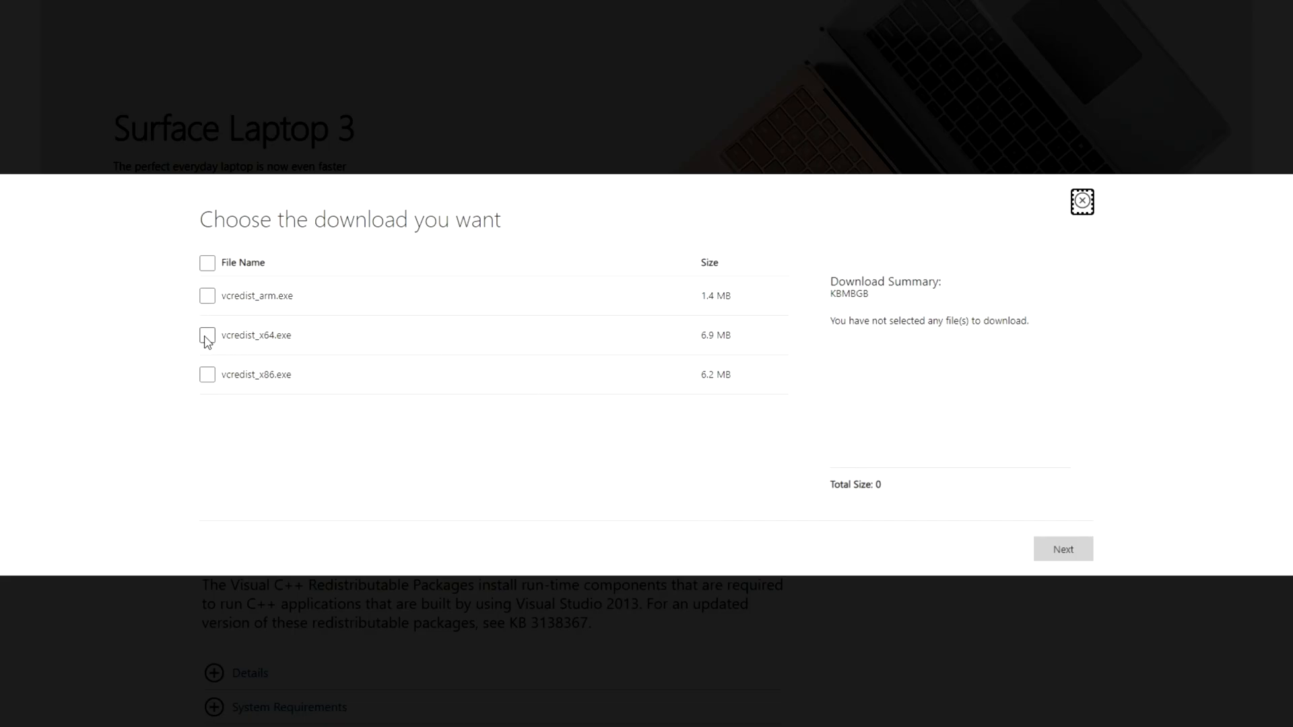
click(208, 335)
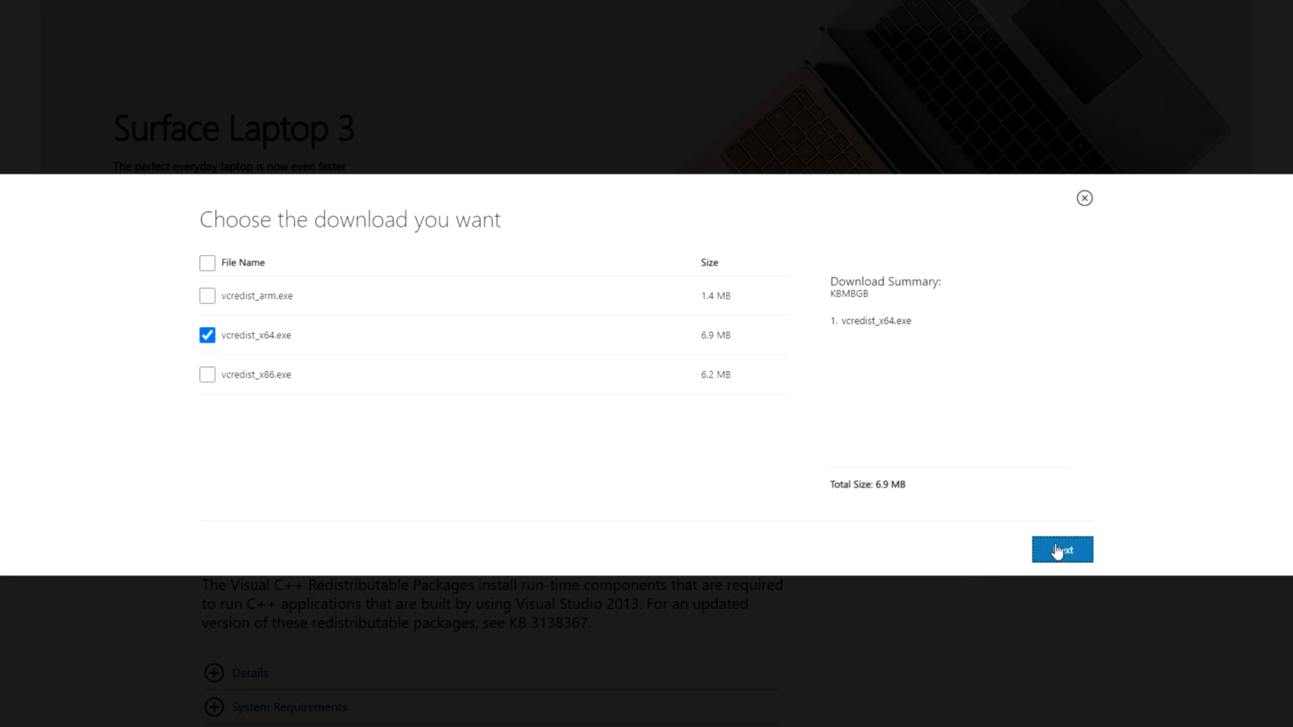
click(1063, 549)
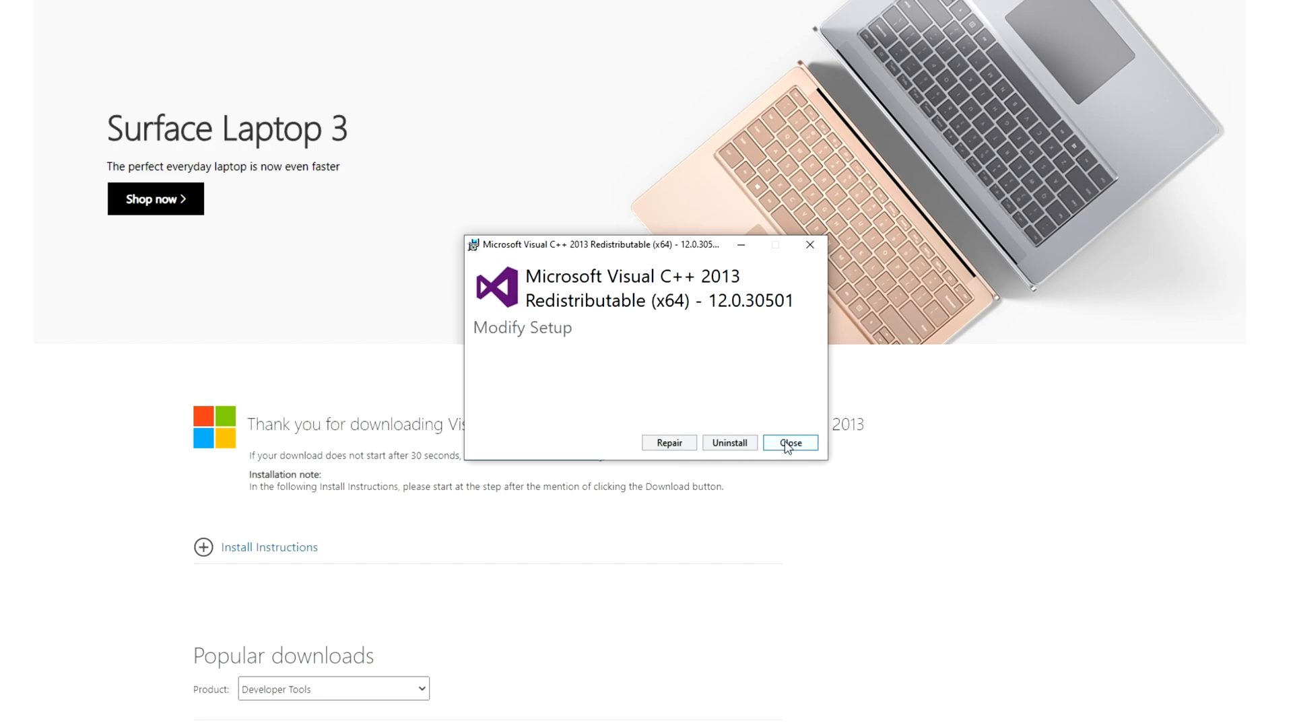
mouse_move(669, 443)
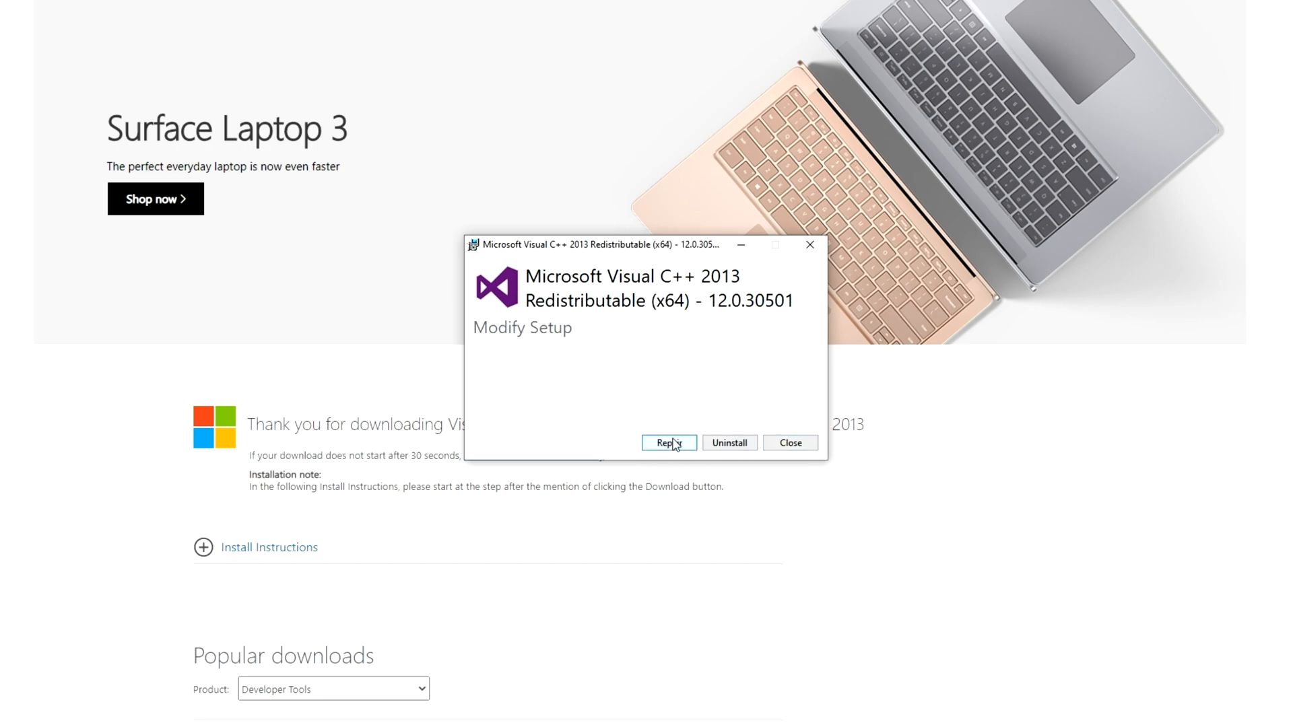
click(790, 443)
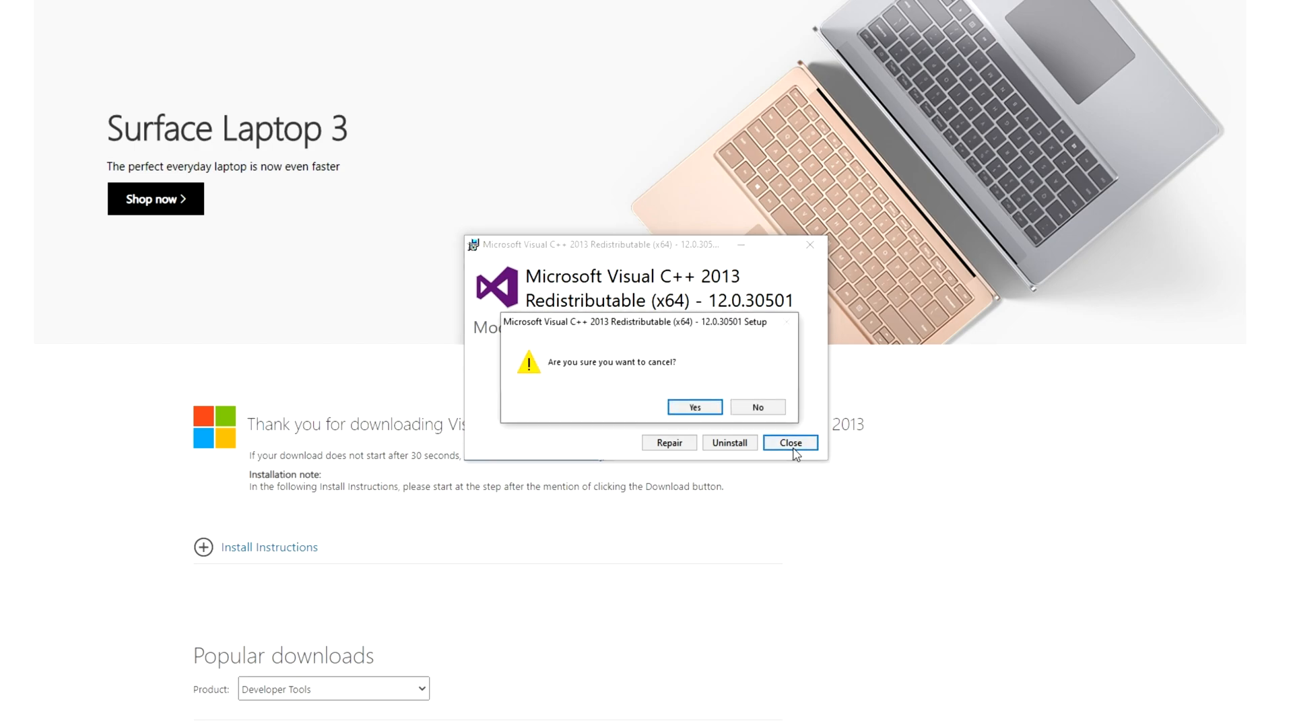
click(694, 406)
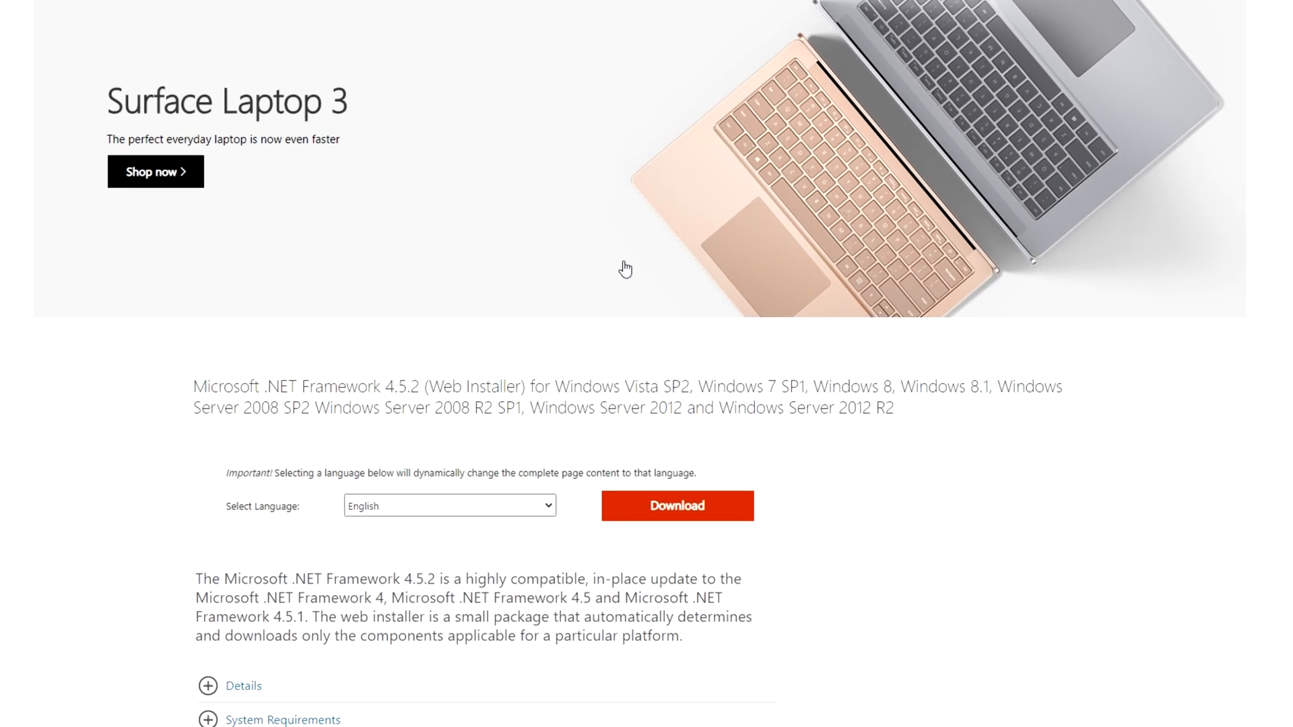
Download the .NET Framework 4.5.2 web installer and dismiss its already-installed notice
scroll(down, 3)
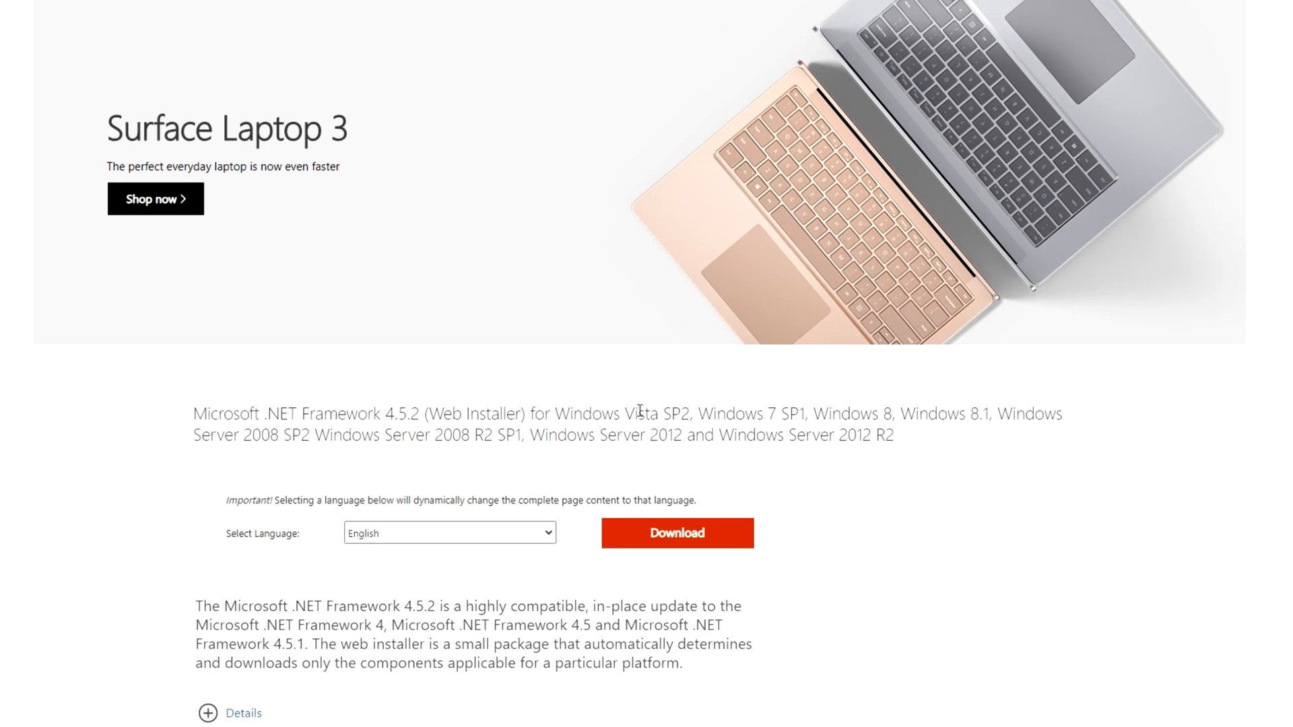
mouse_move(688, 527)
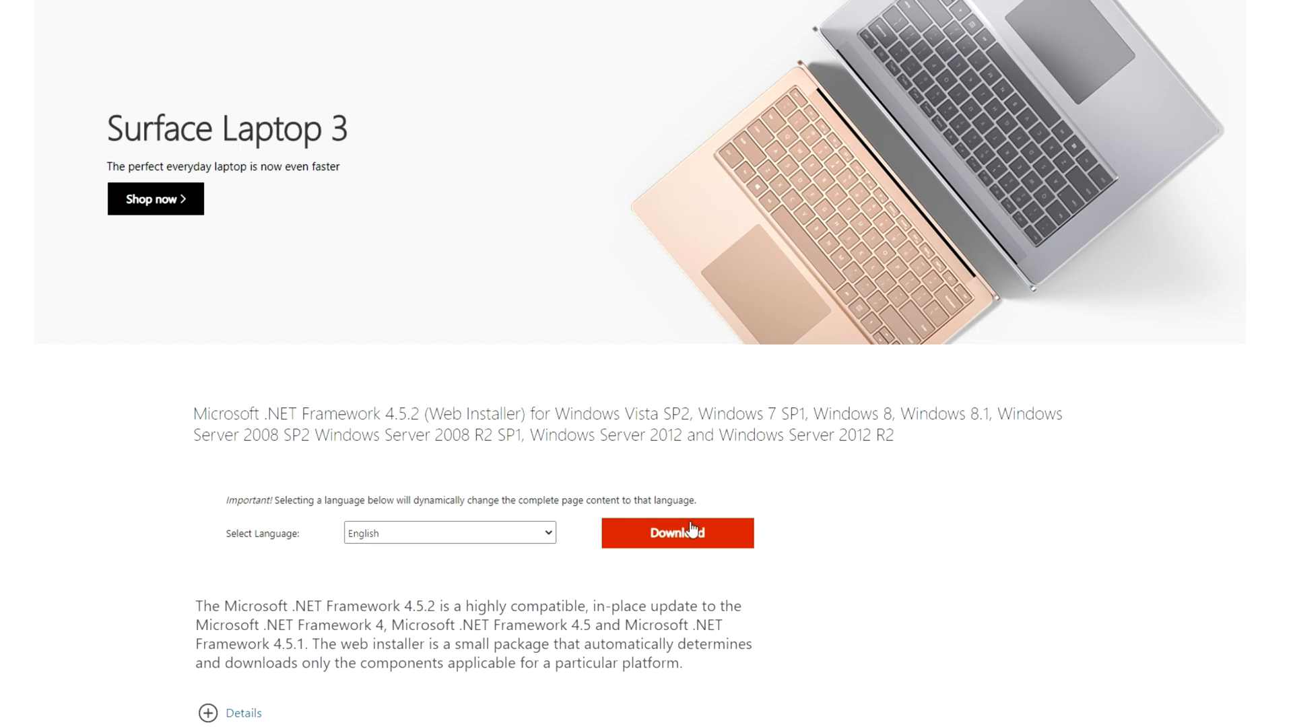
click(676, 533)
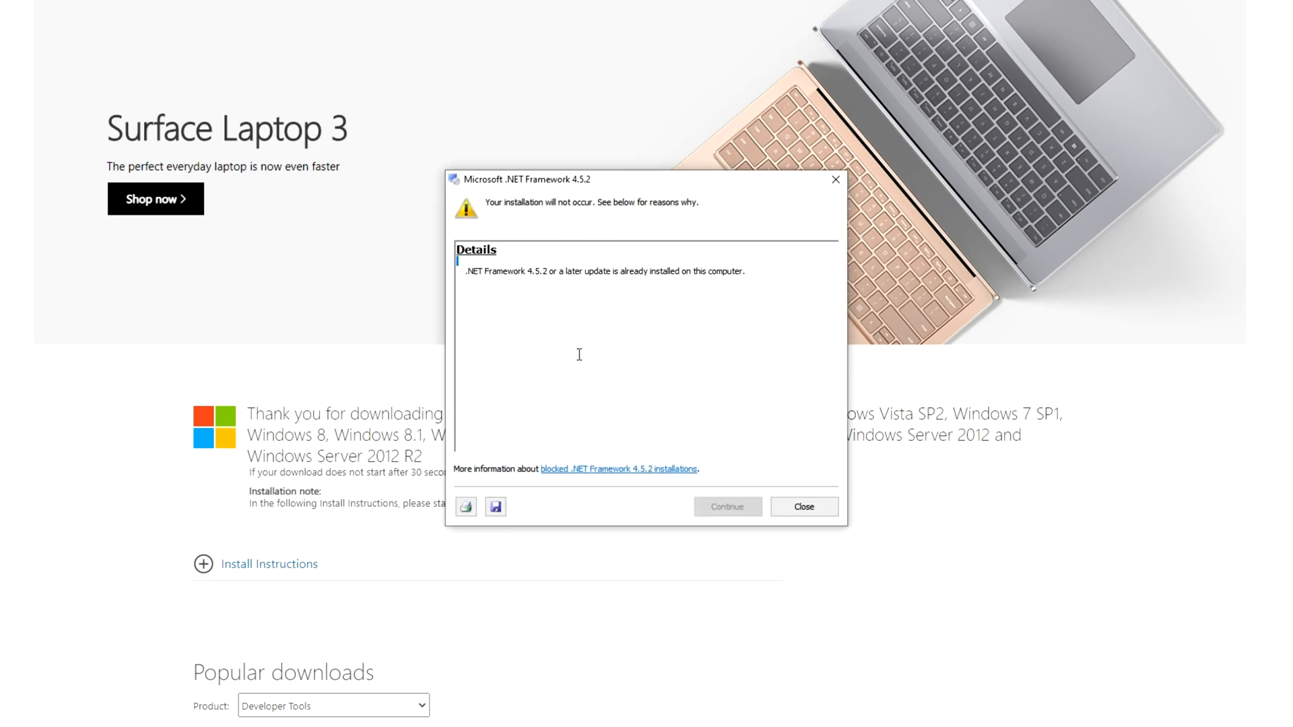
mouse_move(803, 506)
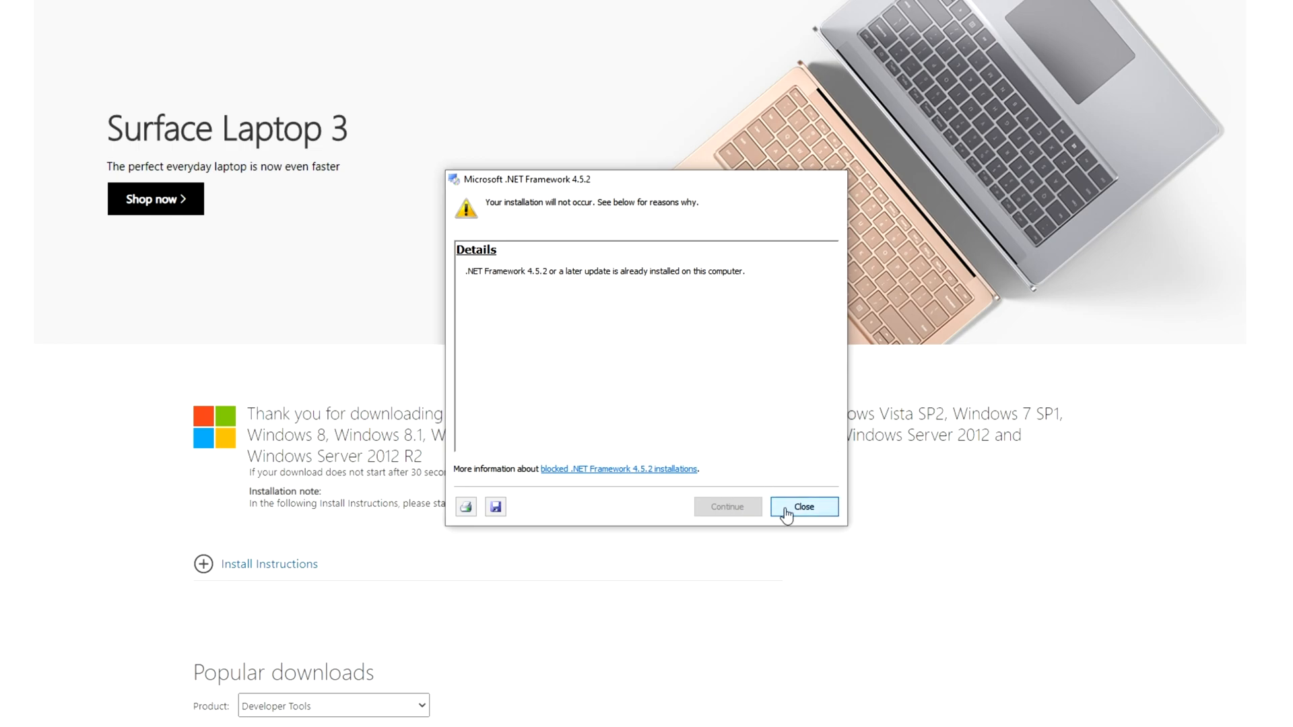
click(802, 507)
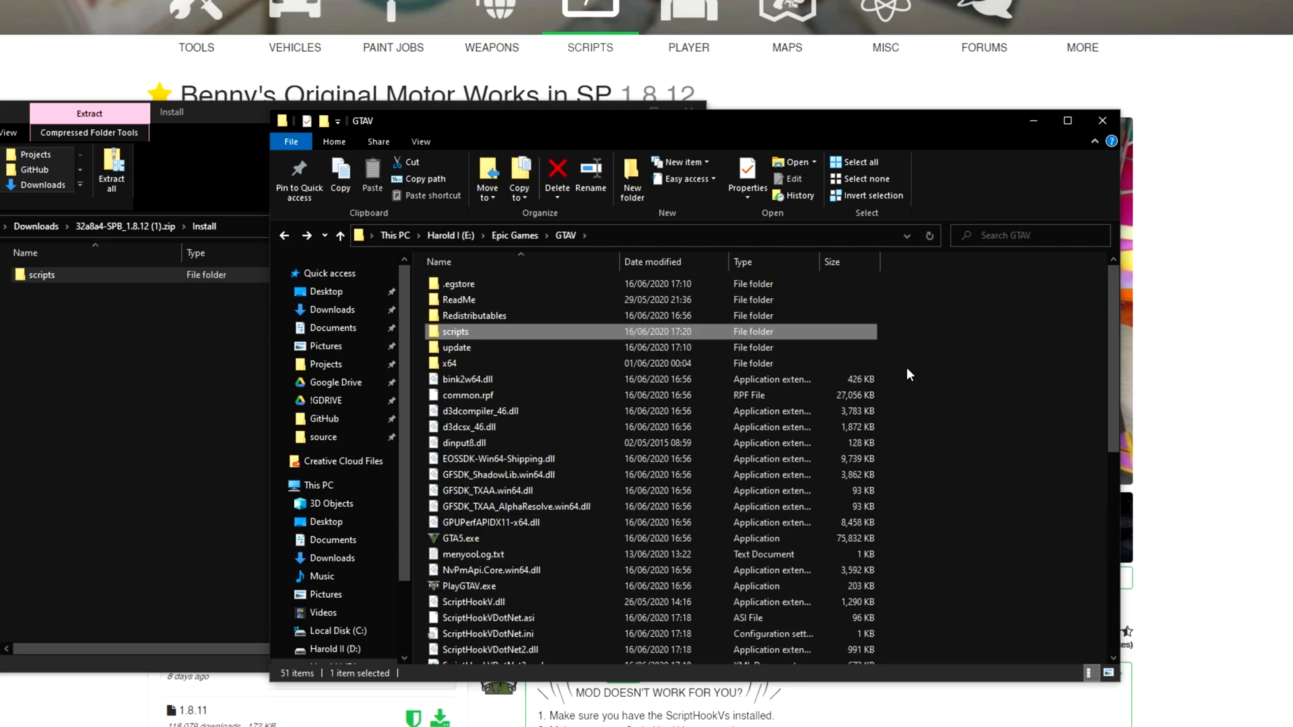
Verify the mod DLLs in the GTAV scripts folder, then launch Grand Theft Auto V from Epic Games
double_click(455, 332)
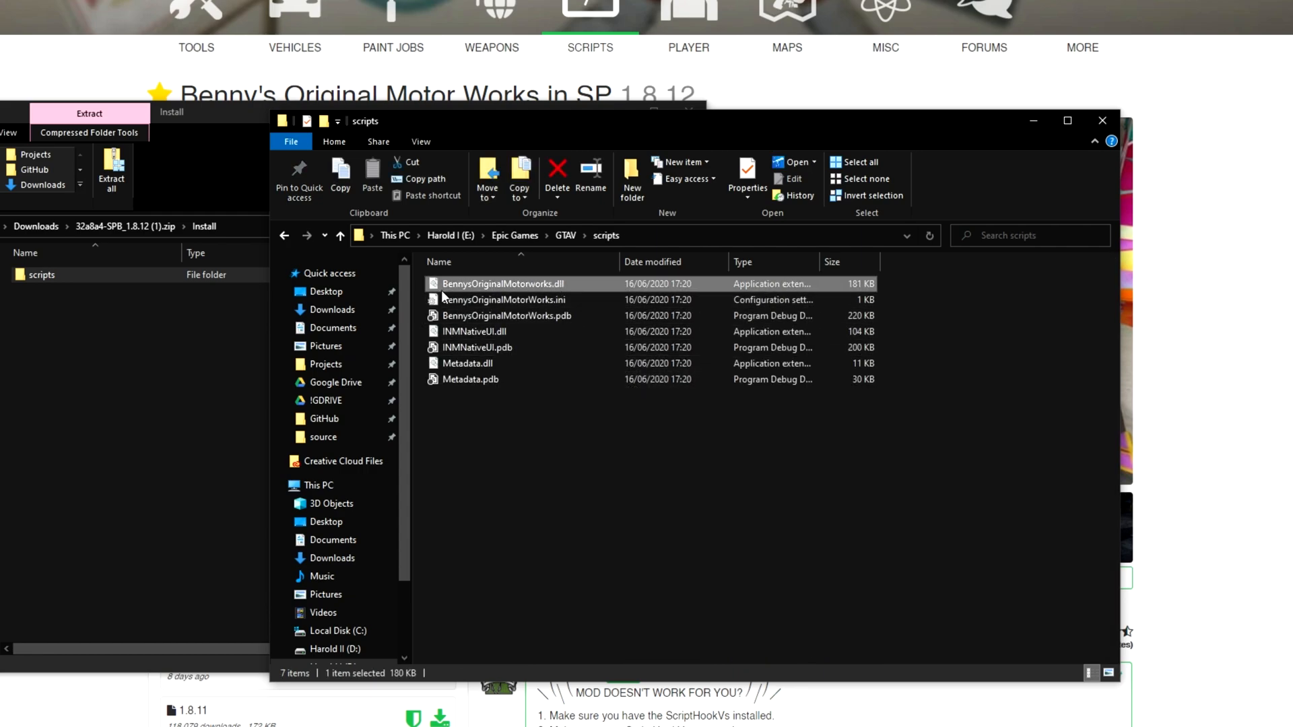
click(475, 331)
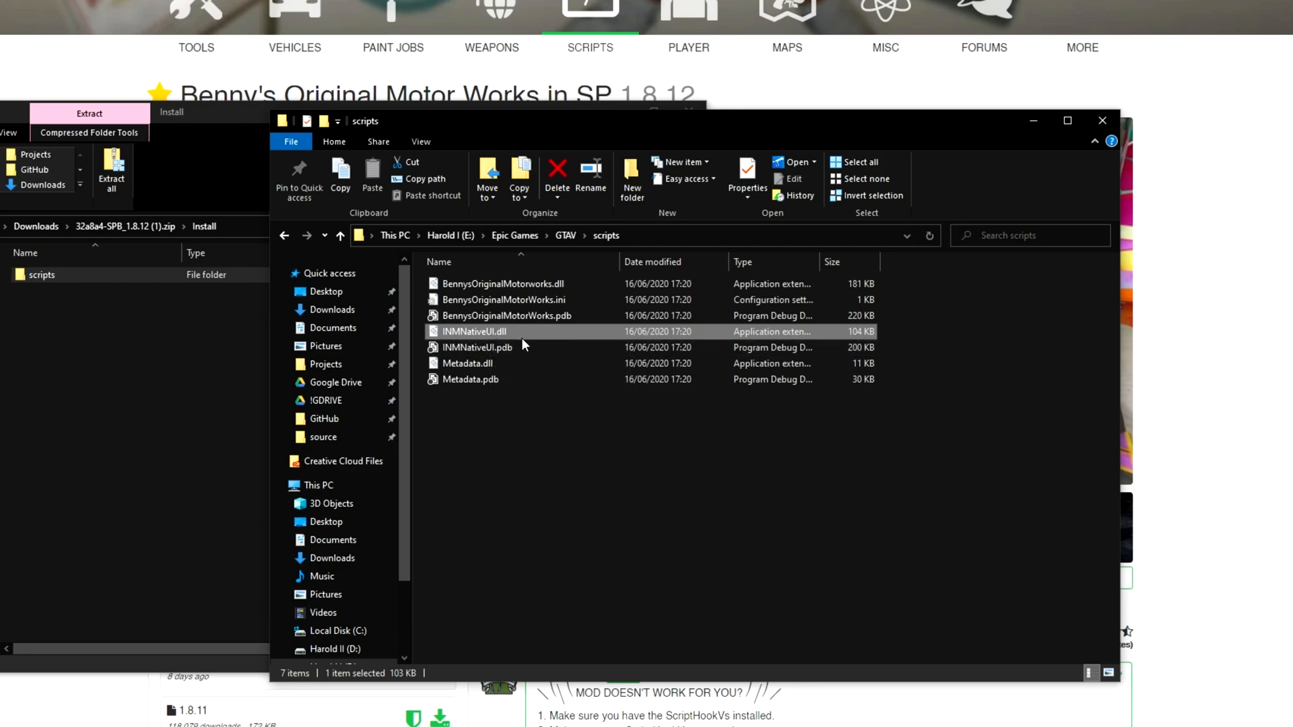
click(467, 362)
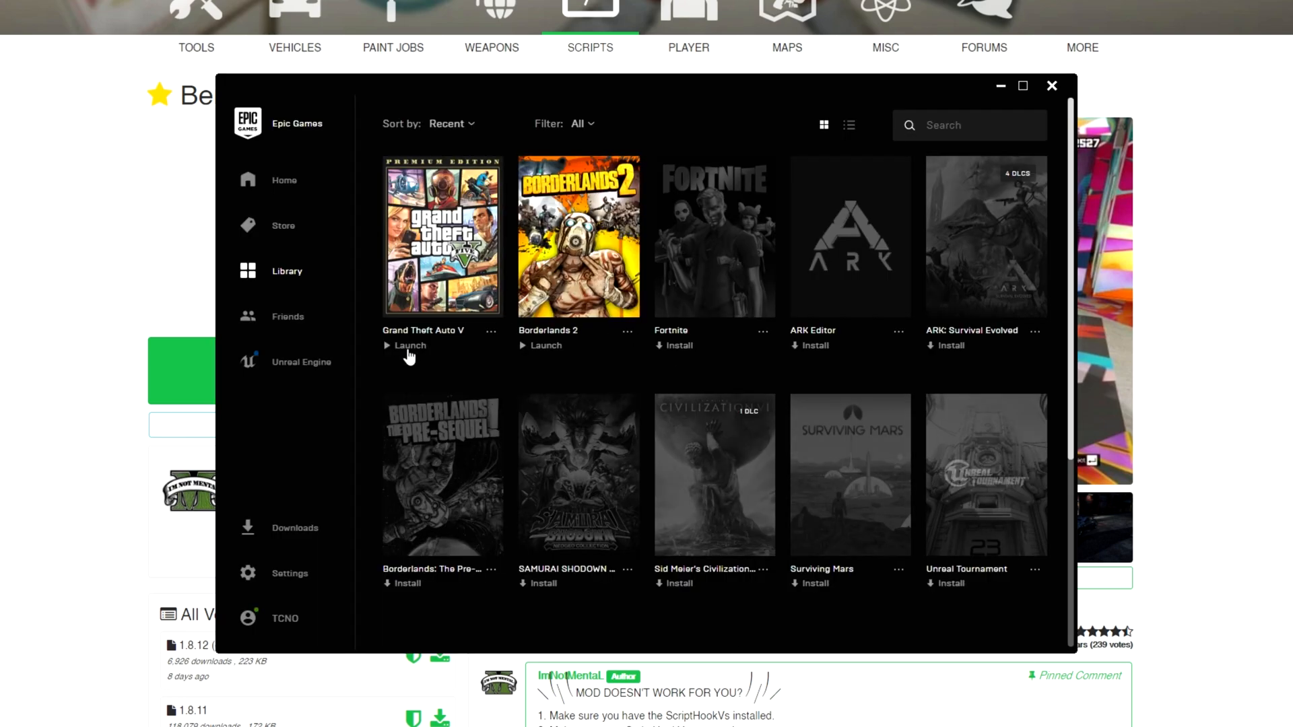
click(406, 346)
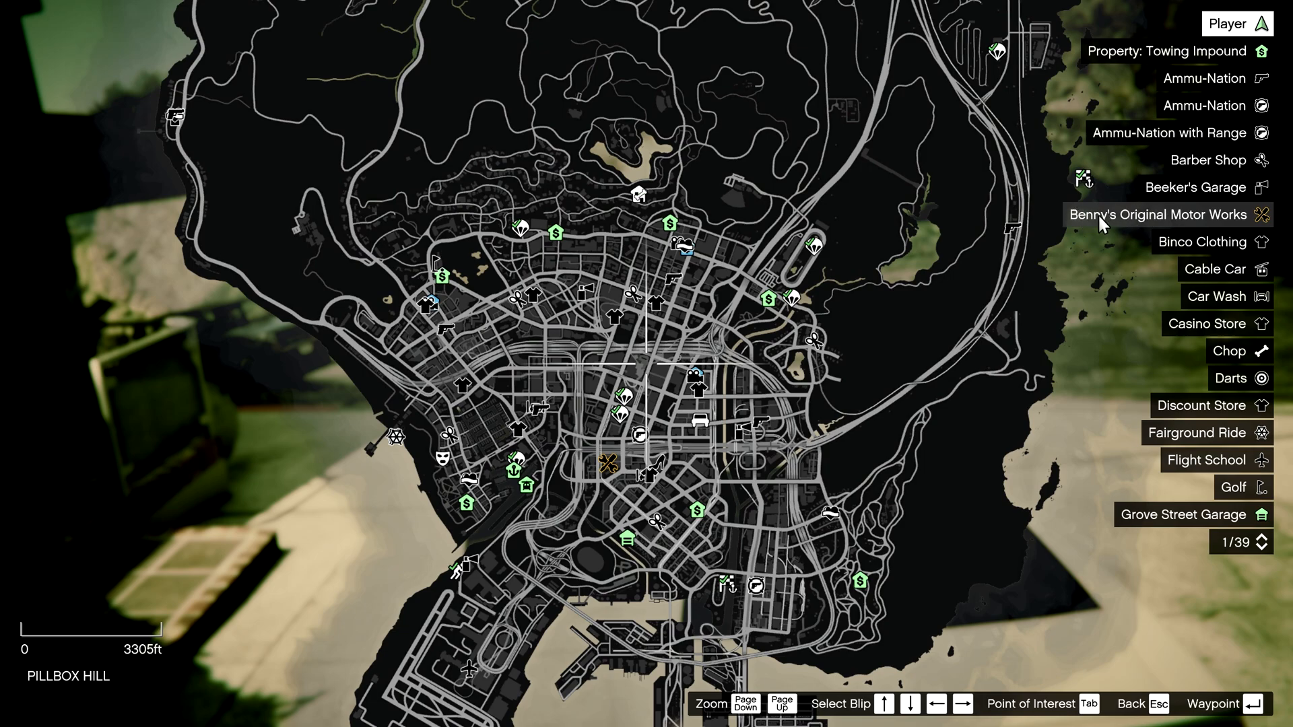
mouse_move(776, 354)
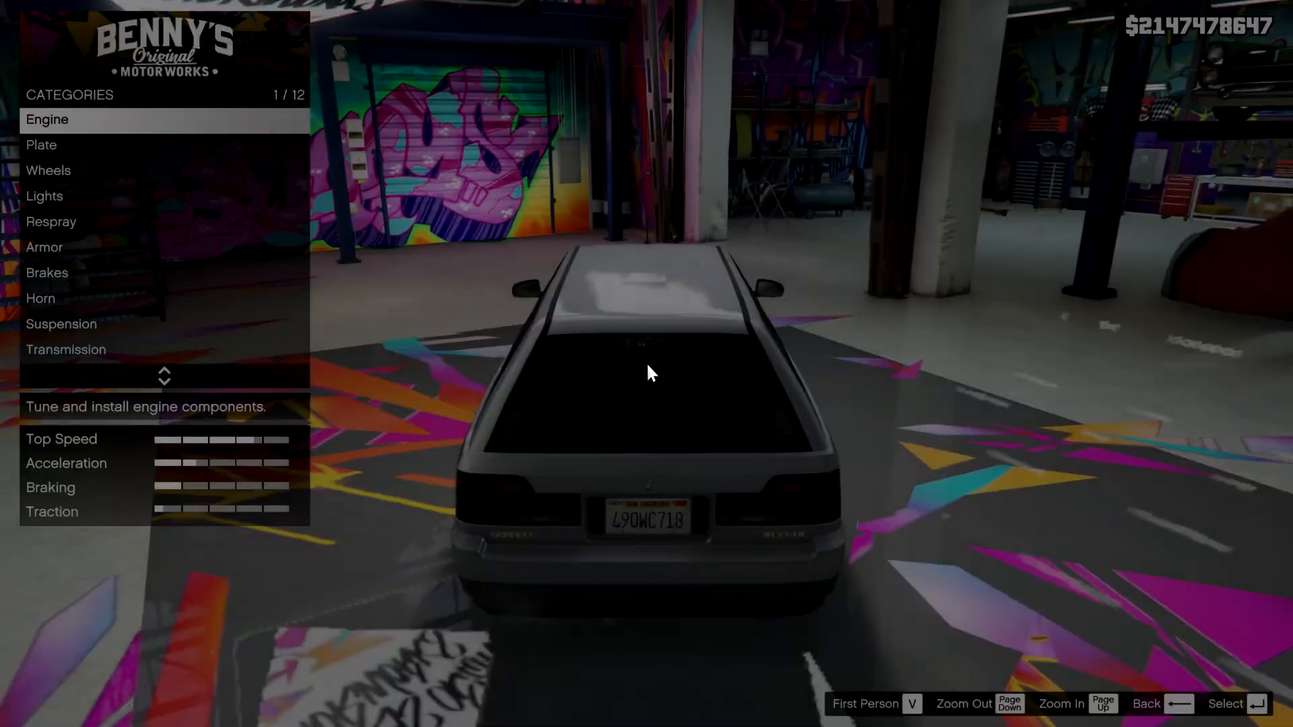
Browse the Benny's Original Motor Works customization categories down to Windows
scroll(down, 3)
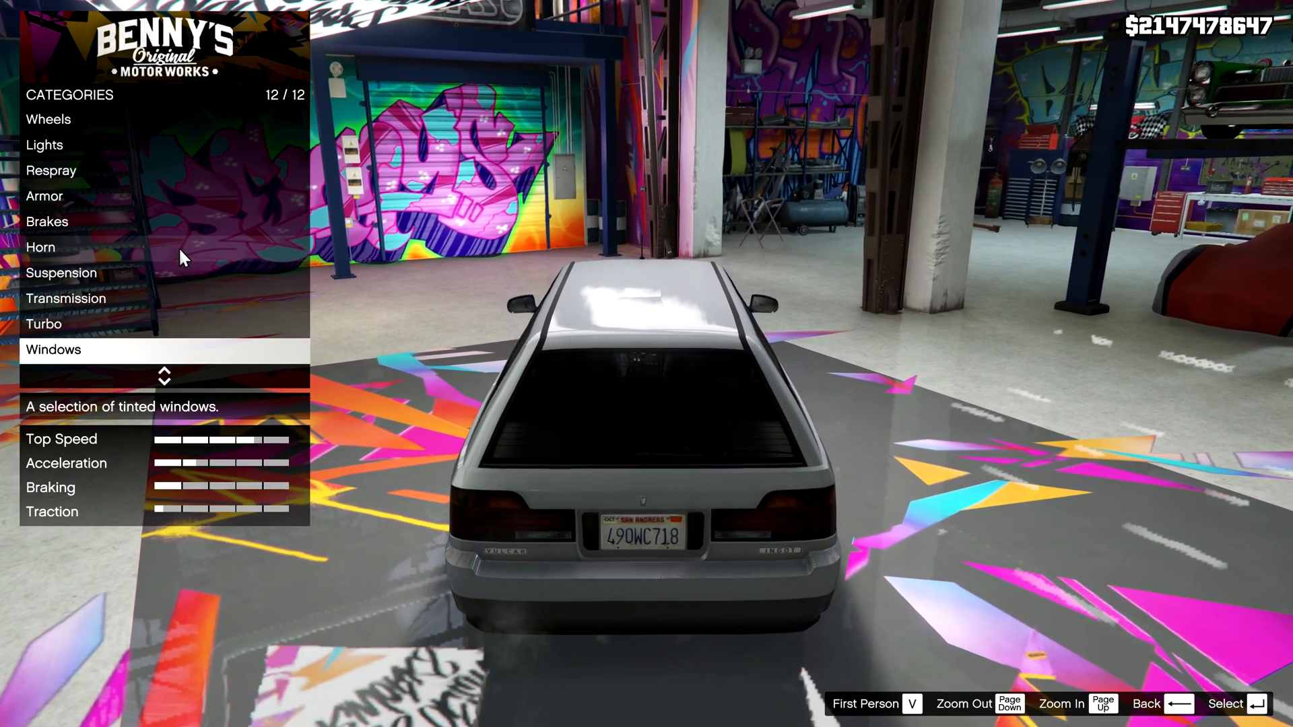